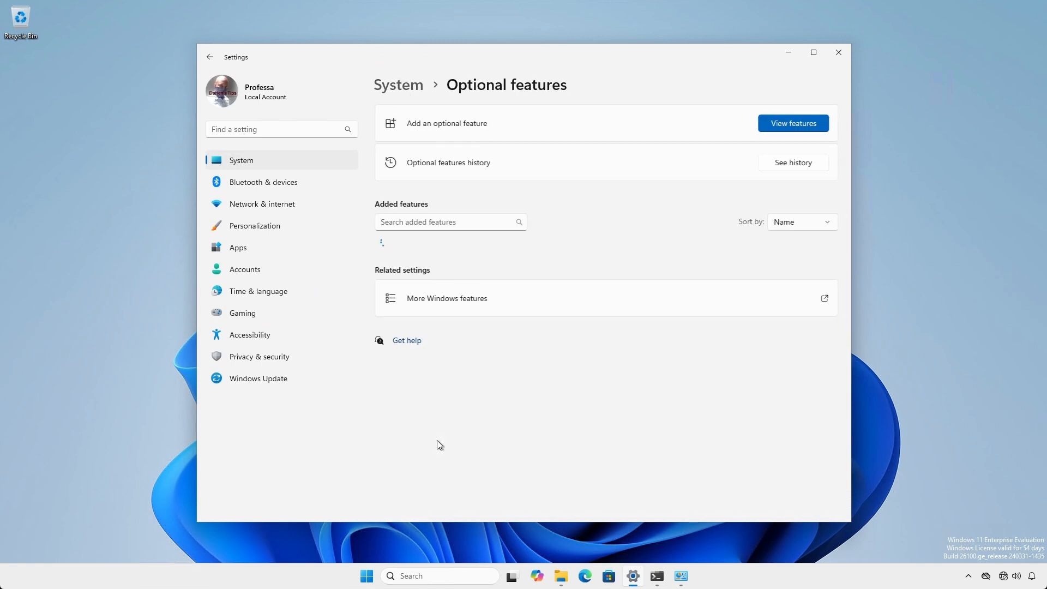
Search the list of optional features available to add for 'rsat'
left_click(793, 123)
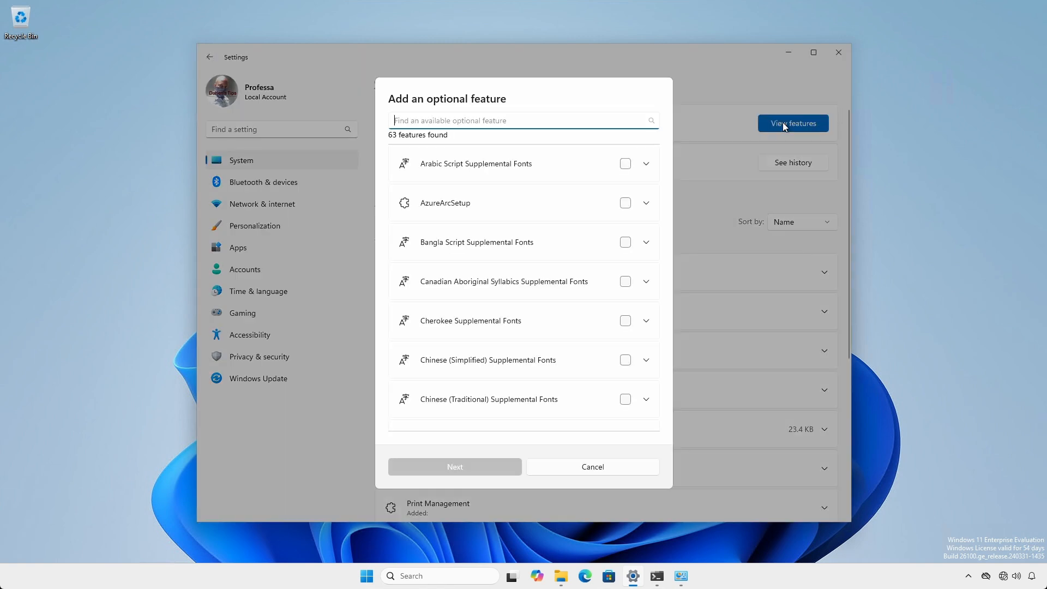
type("rsat")
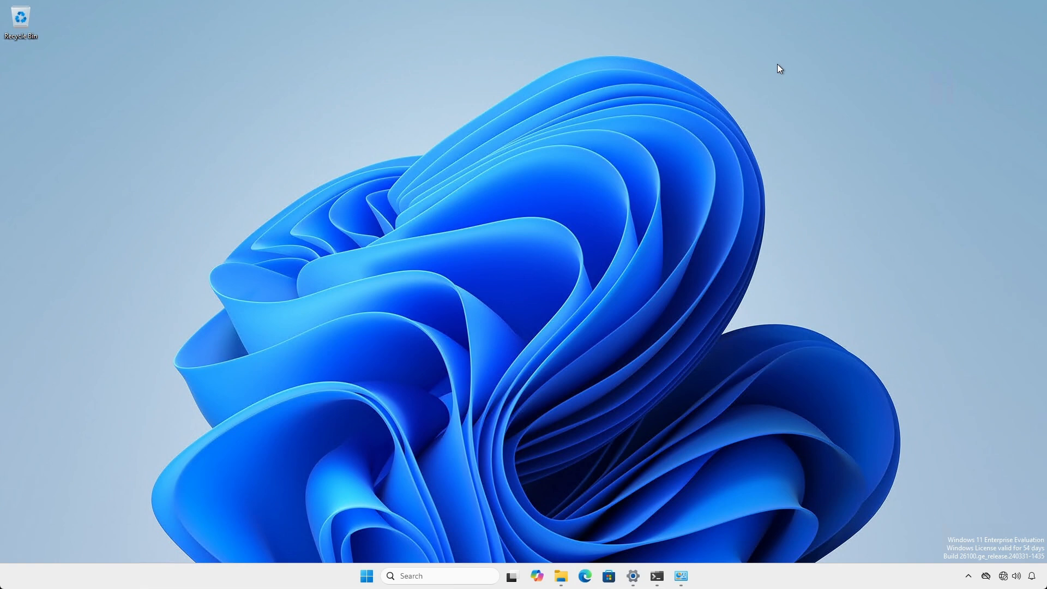
mouse_move(687, 423)
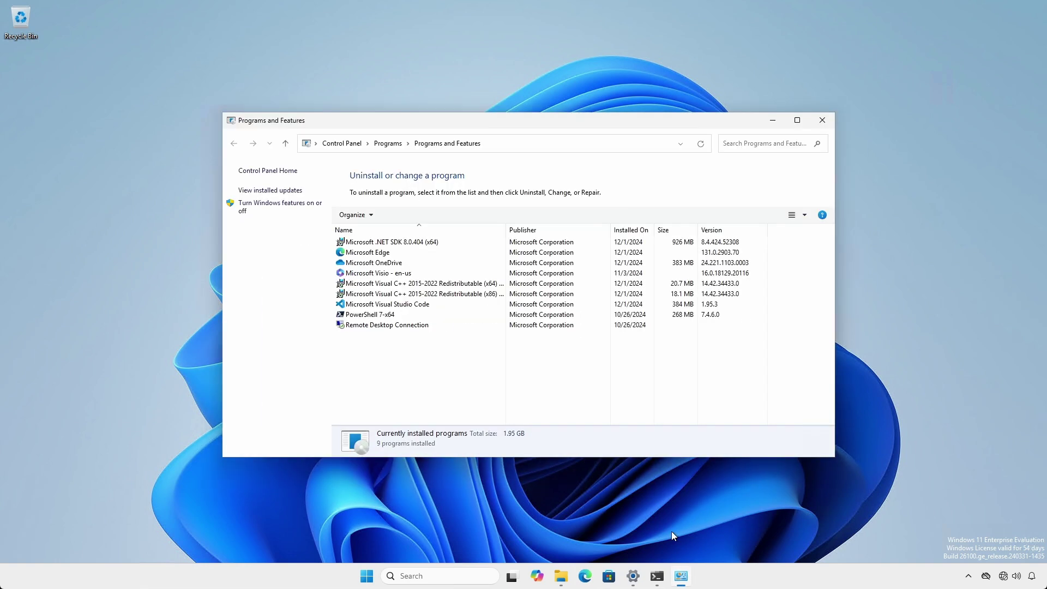
left_click(280, 207)
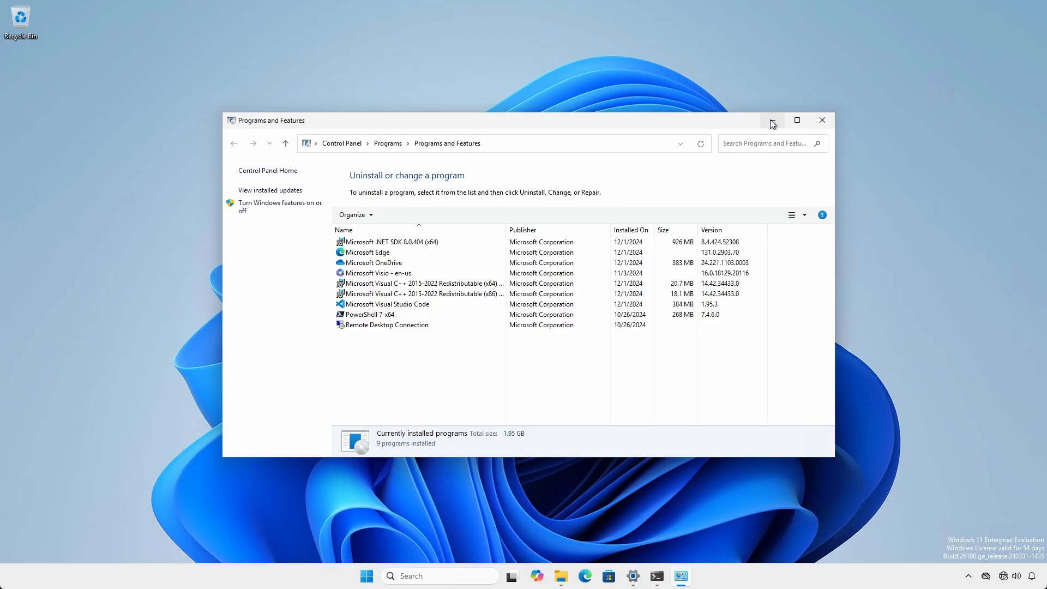
left_click(822, 120)
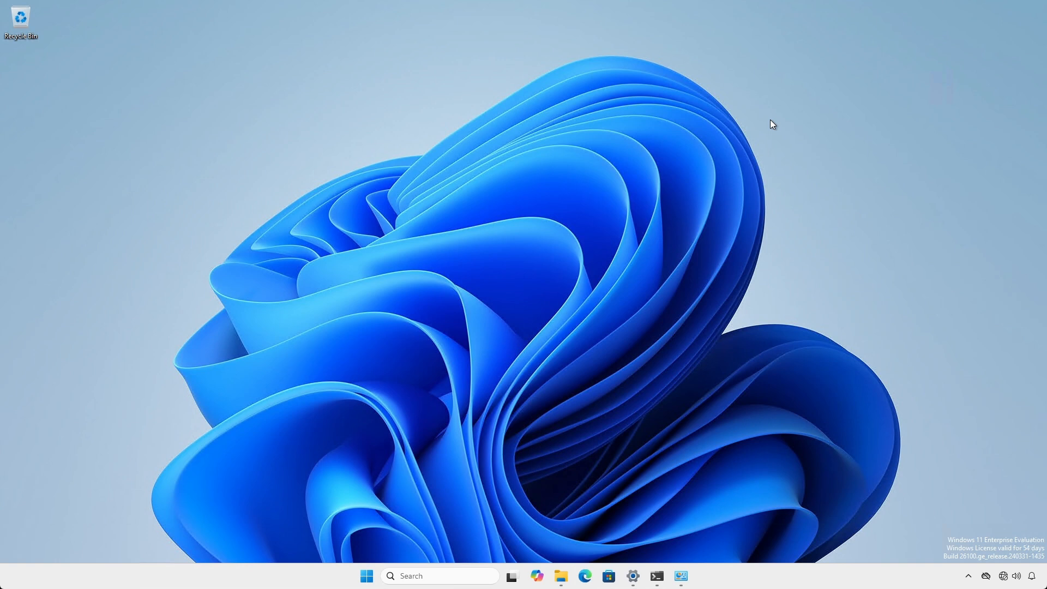
mouse_move(563, 547)
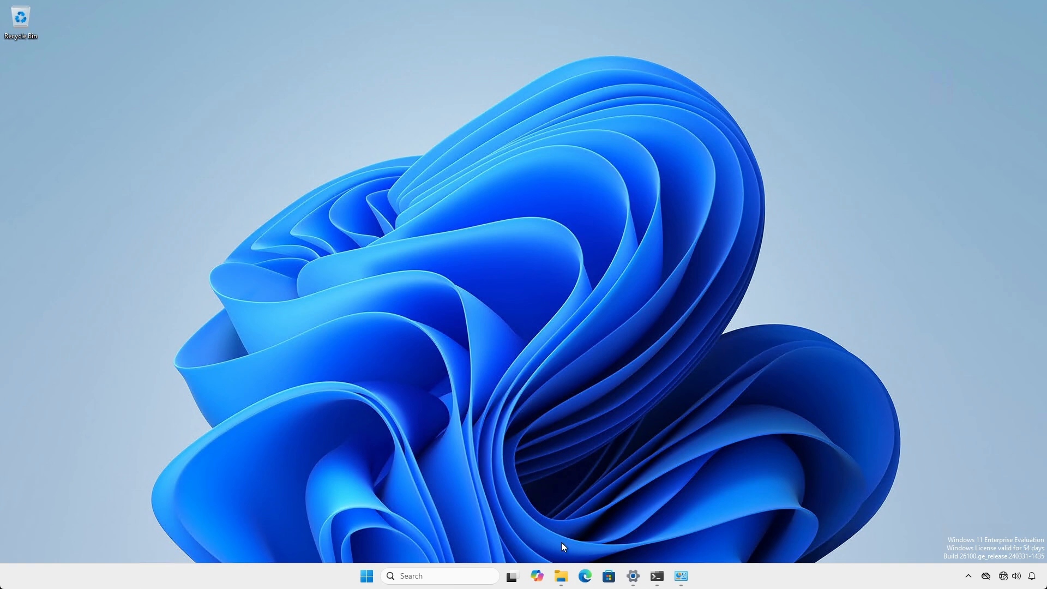
Browse File Explorer to the LOF packages ISO in C:\Temp\Sources\iso, then view the Microsoft Learn article
left_click(561, 576)
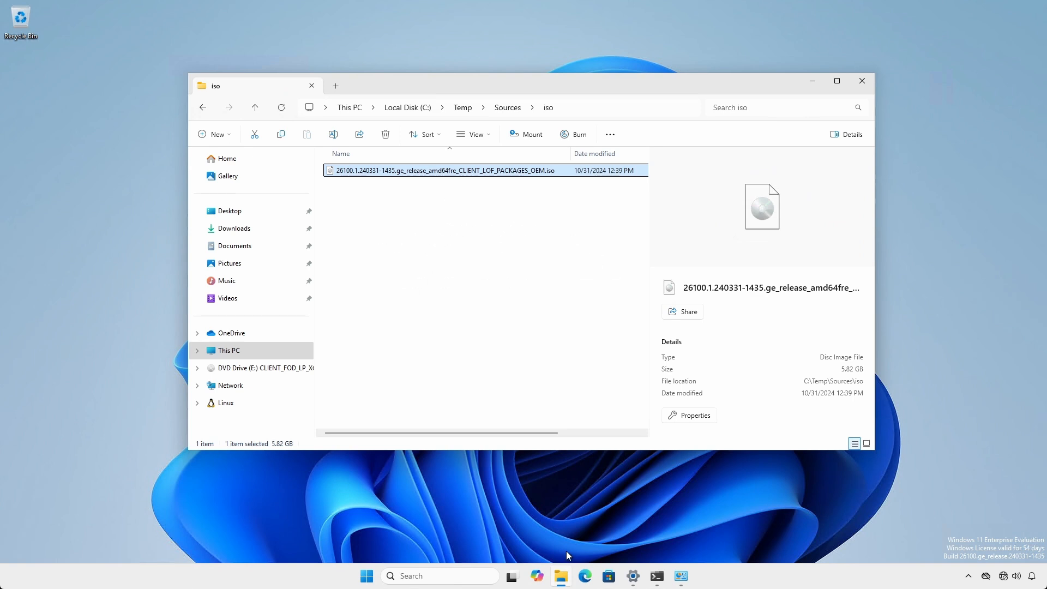
left_click(862, 80)
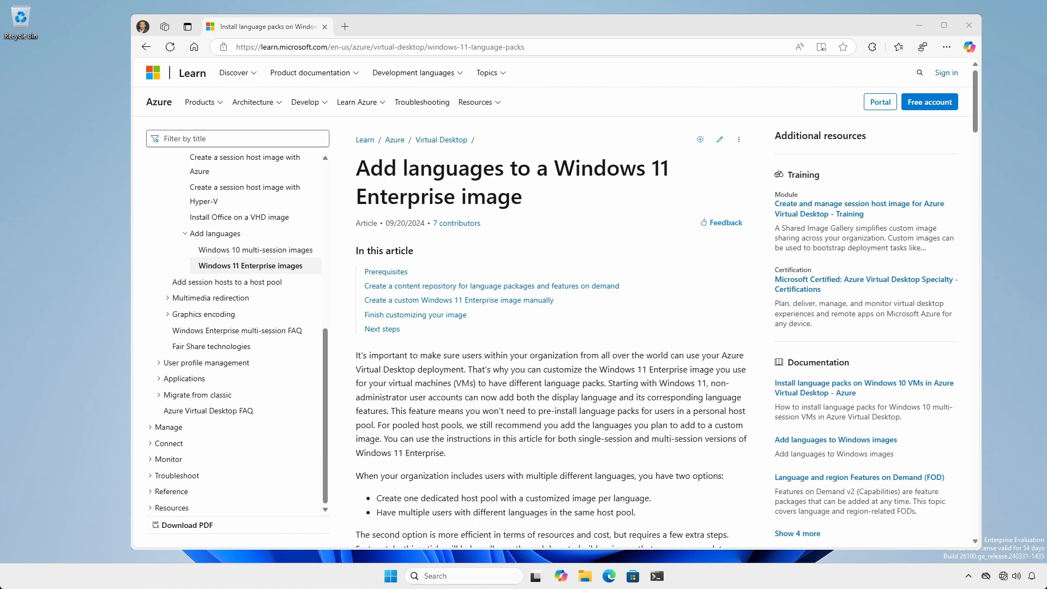
Scroll the Microsoft Learn article down to Prerequisites listing the language and inbox apps ISOs
scroll("down", 3)
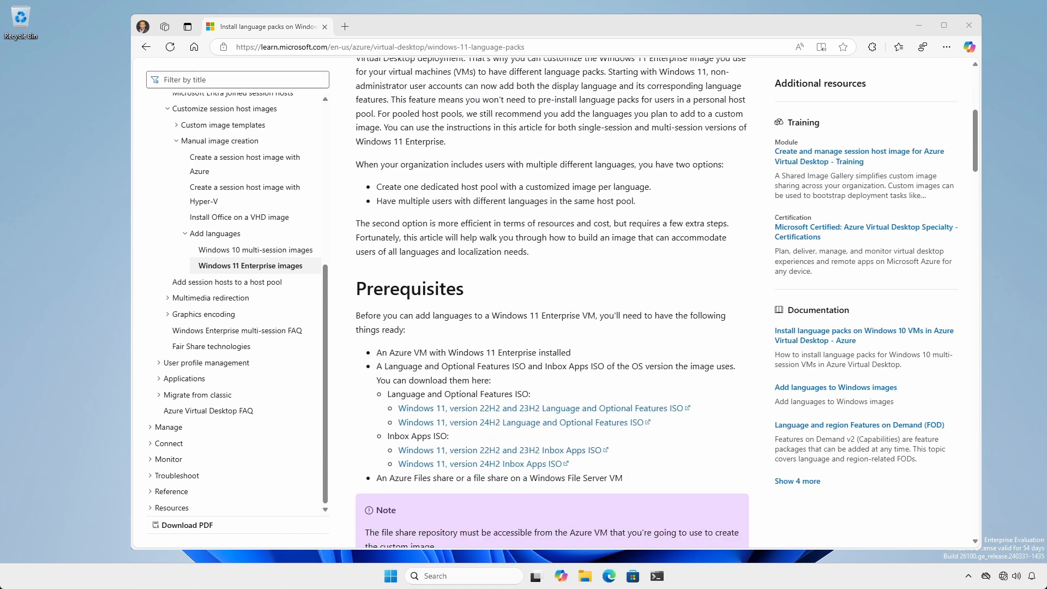
scroll("down", 3)
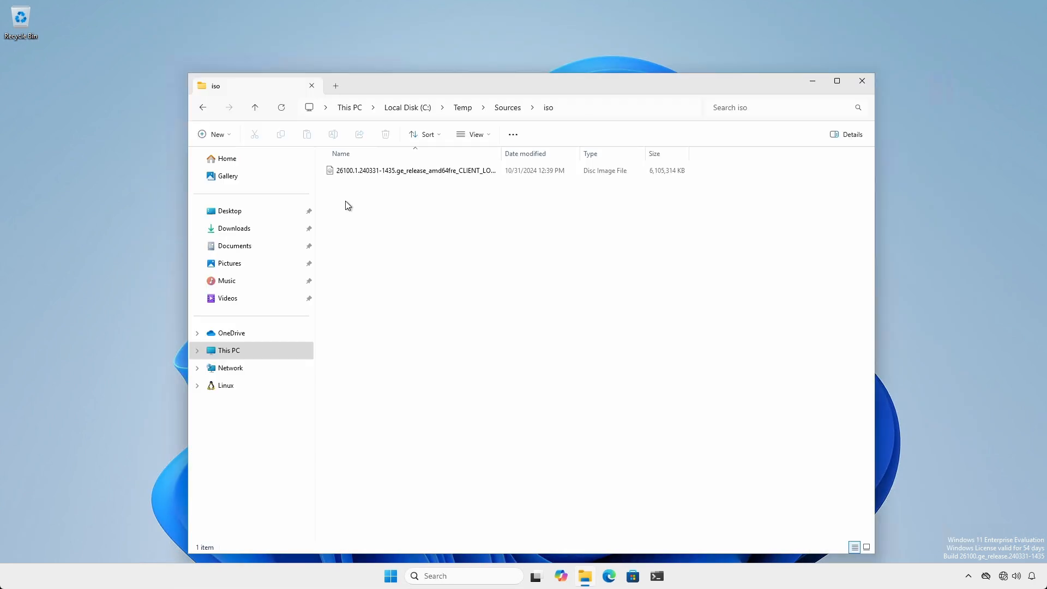
Mount the language ISO and paste its LanguagesAndOptionalFeatures folder into C:\Temp\LOF_InboxAPPS
double_click(414, 170)
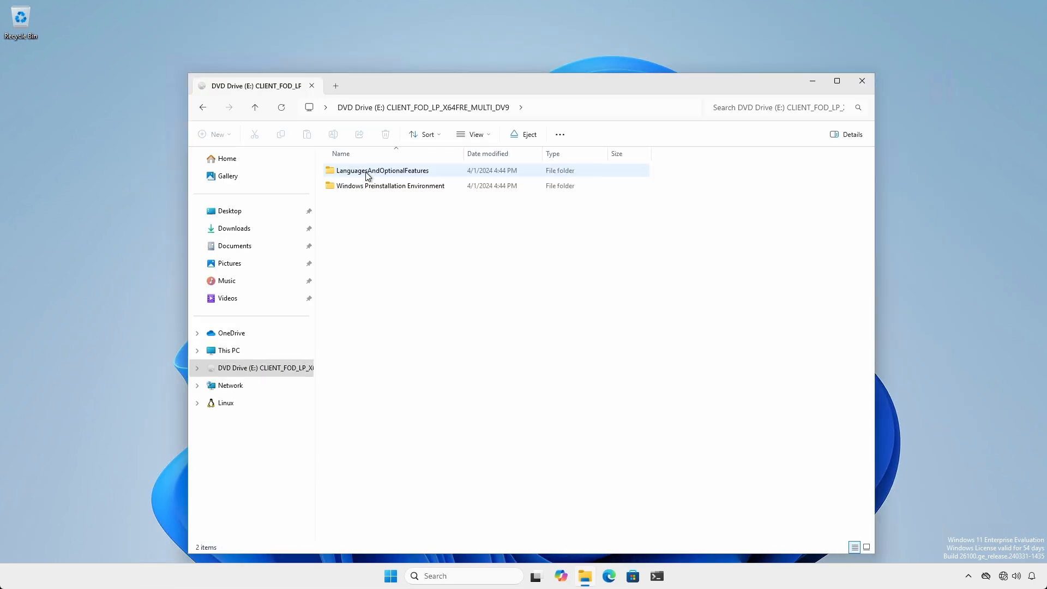
right_click(368, 173)
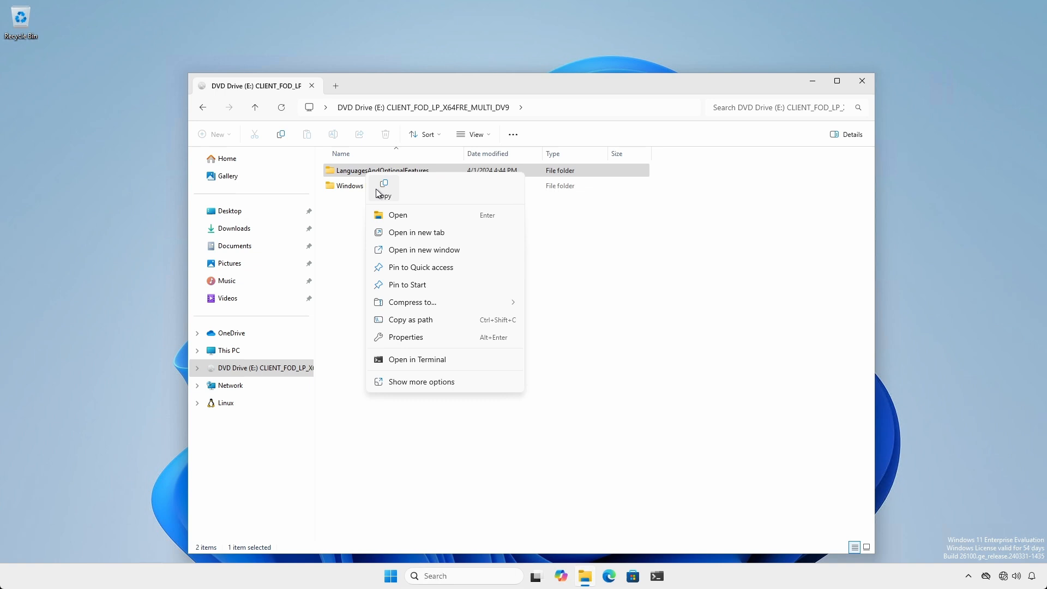
left_click(229, 350)
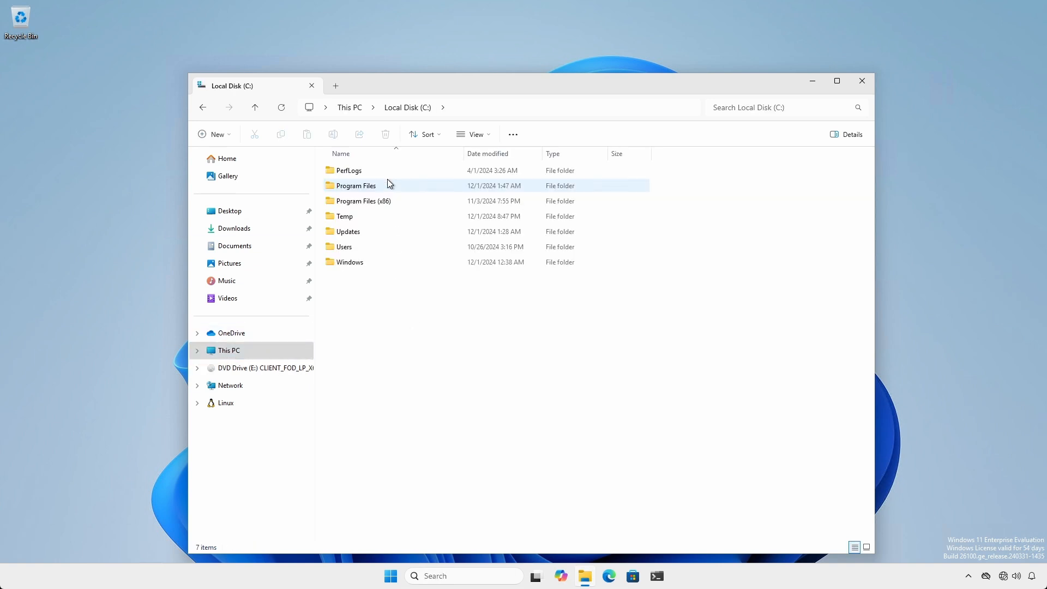
double_click(346, 216)
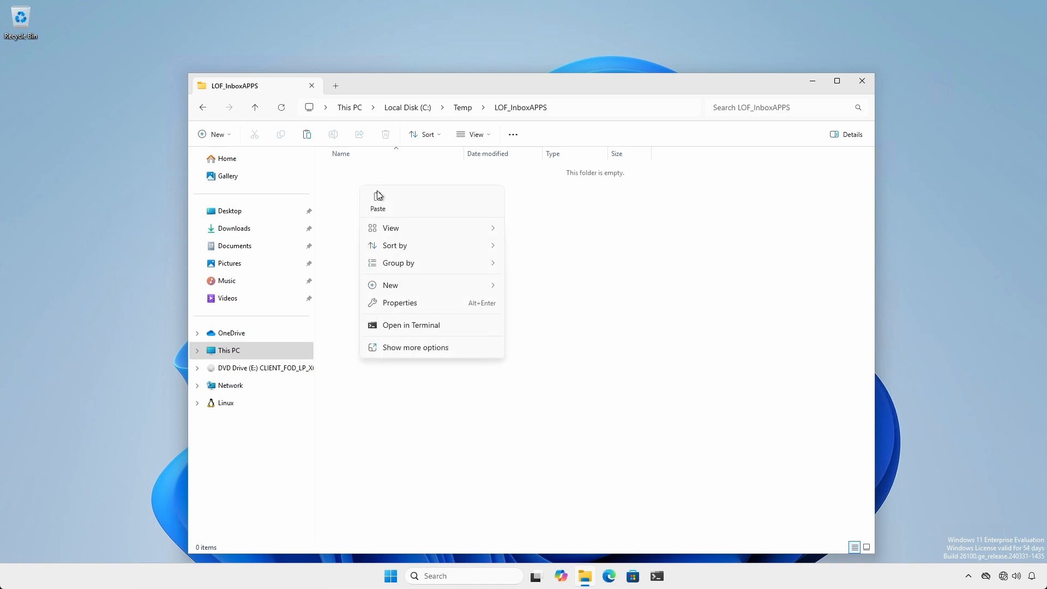
left_click(378, 201)
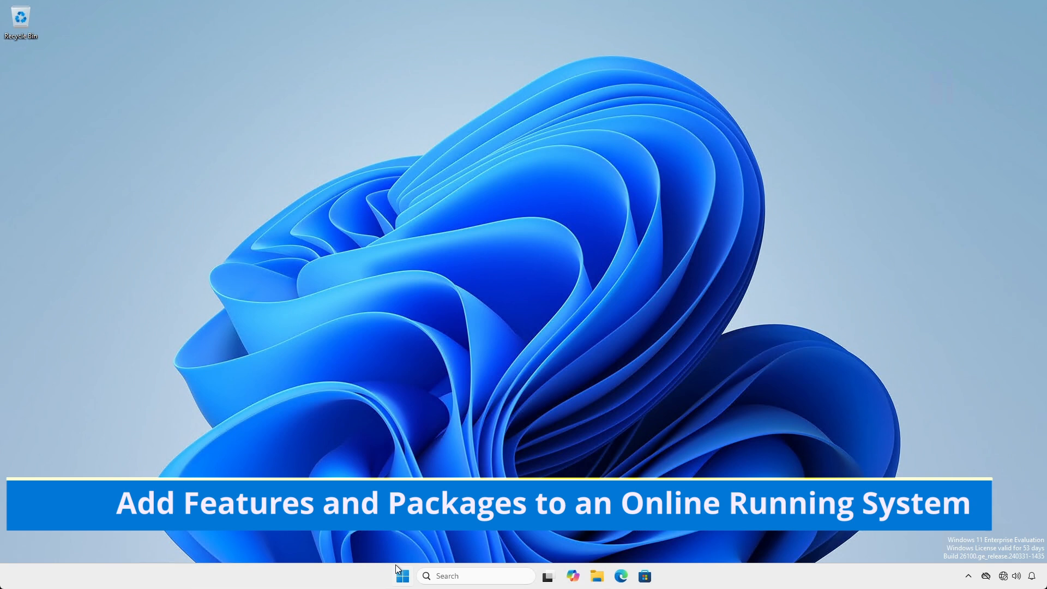
Launch Terminal (Admin) from the Start button's context menu
right_click(403, 576)
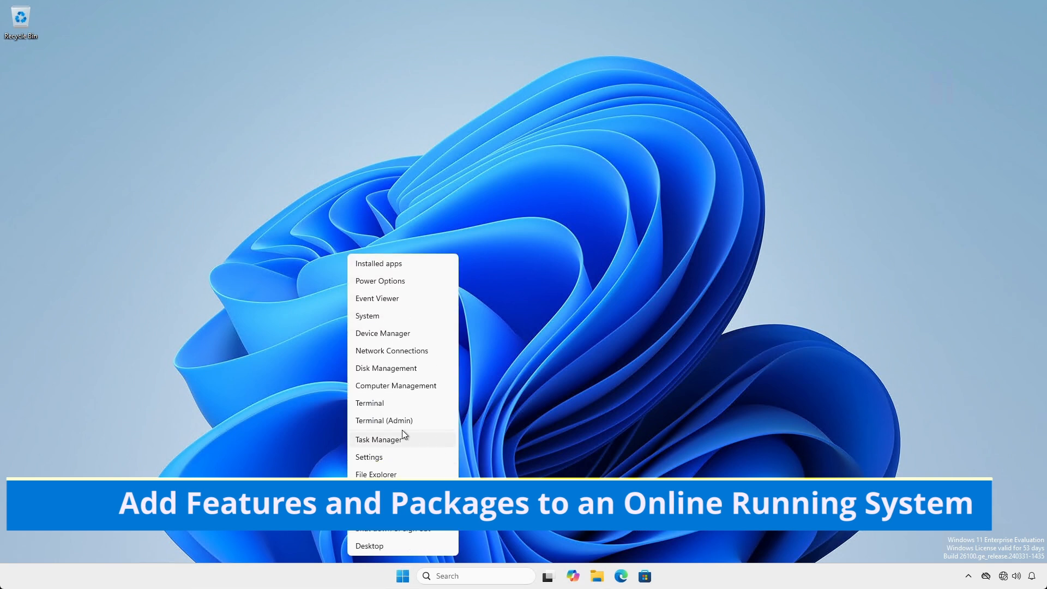
left_click(383, 421)
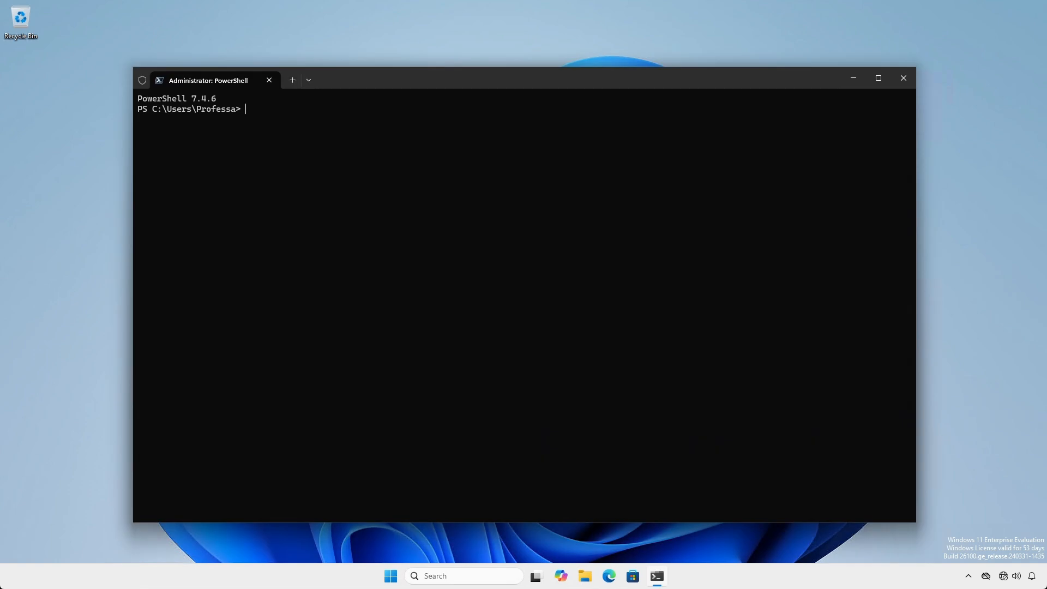
Run Get-WindowsCapability -Online and set $lofSource to C:\Temp\LOF_InboxAPPS\LanguagesAndOptionalFeatures
type("Get-WindowsCapability -Online")
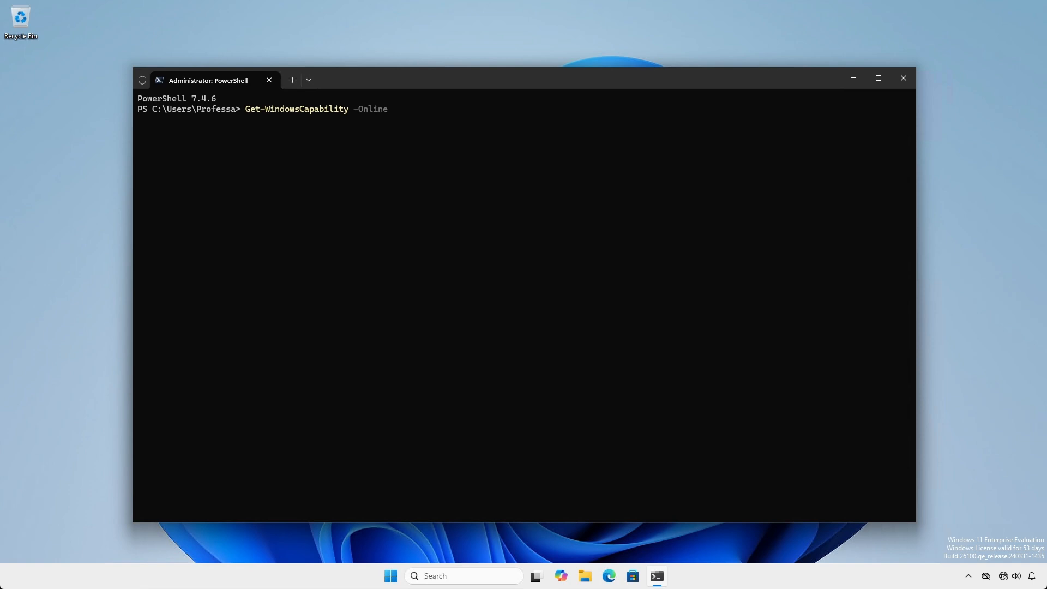
key("Enter")
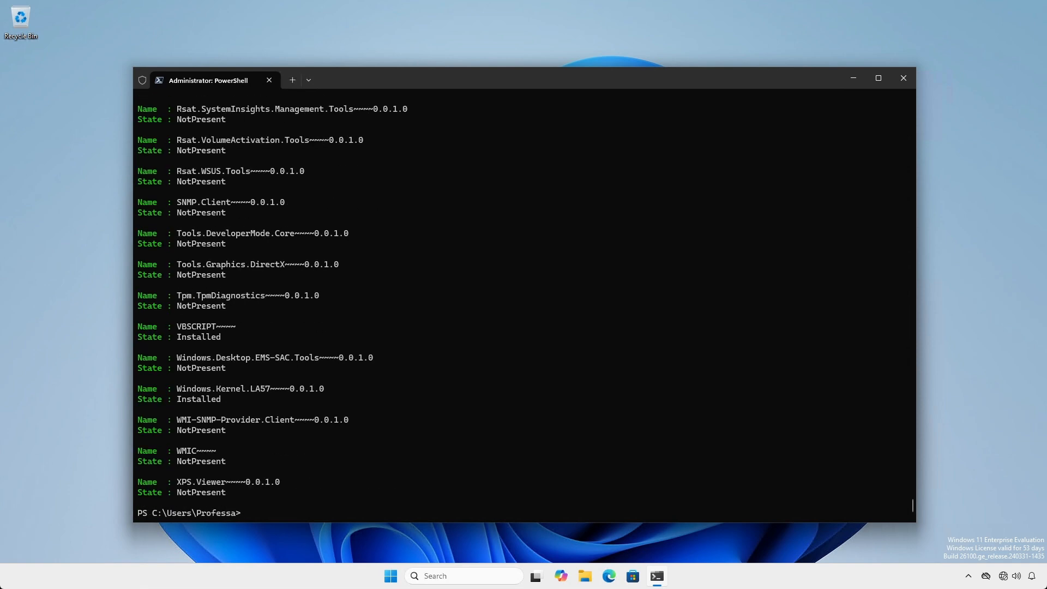
type("$lofSource=\"C:\\Temp\\LOF_InboxAPPS\\LanguagesAndOptionalFeatures\"")
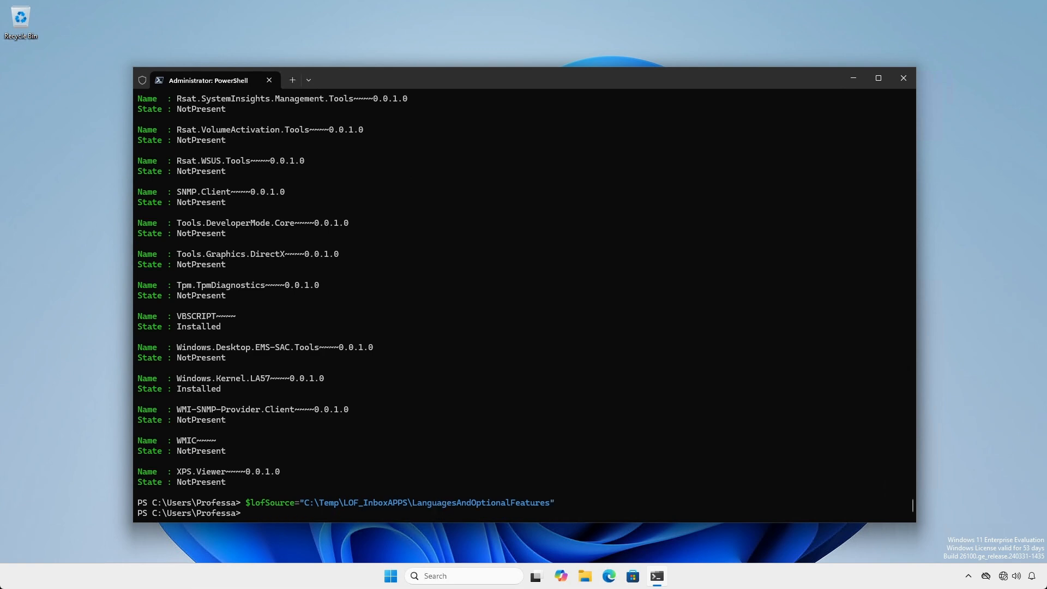
Add Rsat.ActiveDirectory.DS-LDS.Tools~~~~0.0.1.0 online from $lofSource with -LimitAccess, then enter the NetFx3 package name
type("$featureToAdd=\"Rsat.ActiveDirectory.DS-LDS.Tools~~~~0.0.1.0\"")
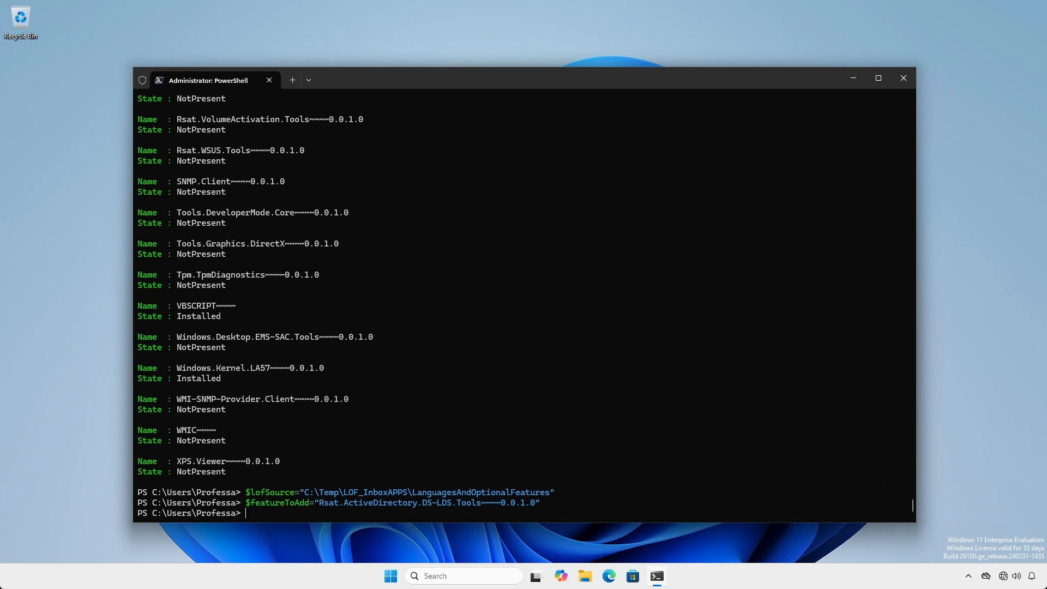
type("Add-WindowsCapability -online -Name $featureToAdd -Source $lofSource -LimitAccess")
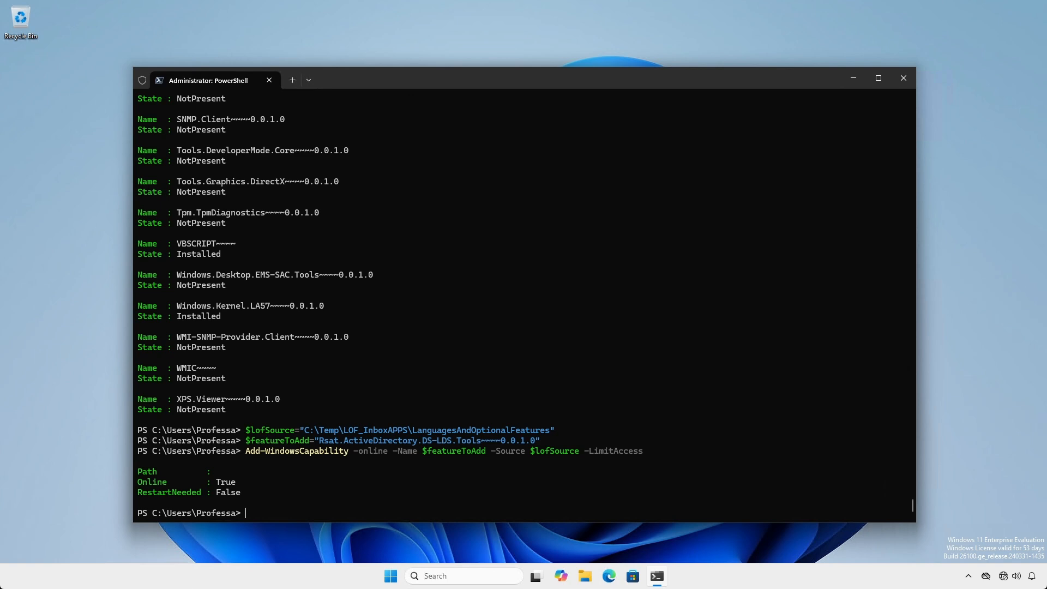
type("$onDemandPKG=\"Microsoft-Windows-NetFx3-OnDemand-Package~31bf3856ad364e35~amd64~~.cab\"")
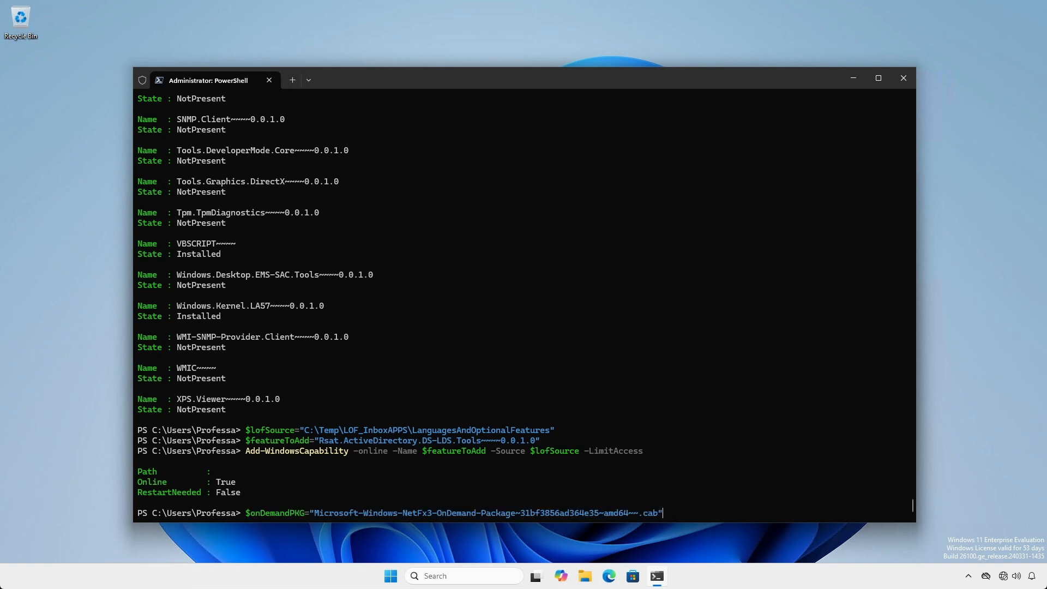
Install the NetFx3 OnDemand .cab package online from $lofSource with Add-WindowsPackage
key("Enter")
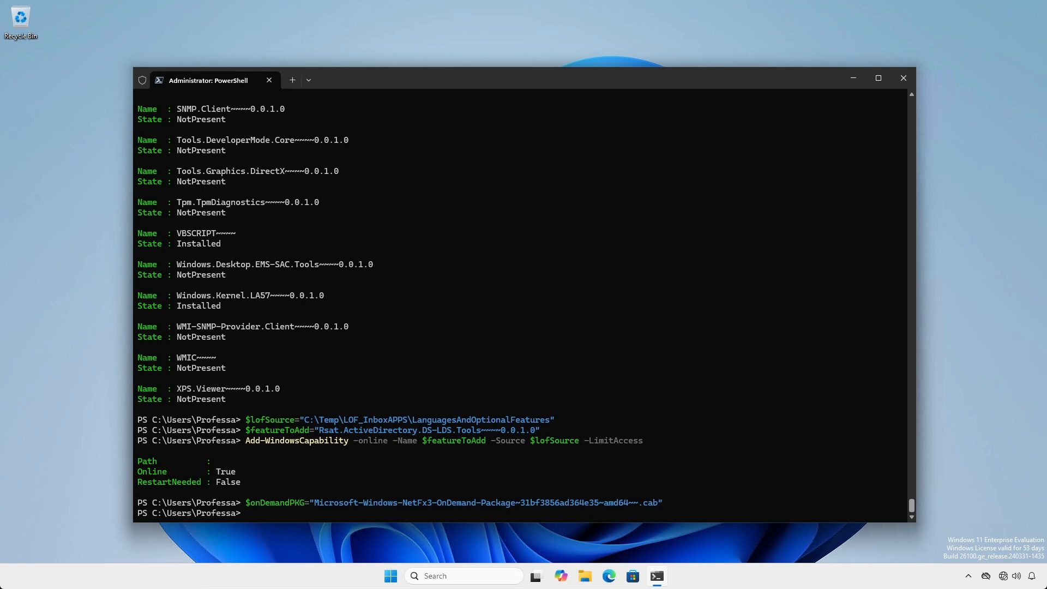
type("Add-WindowsPackage -Online -PackagePath $lofSource\\$onDemandPKG")
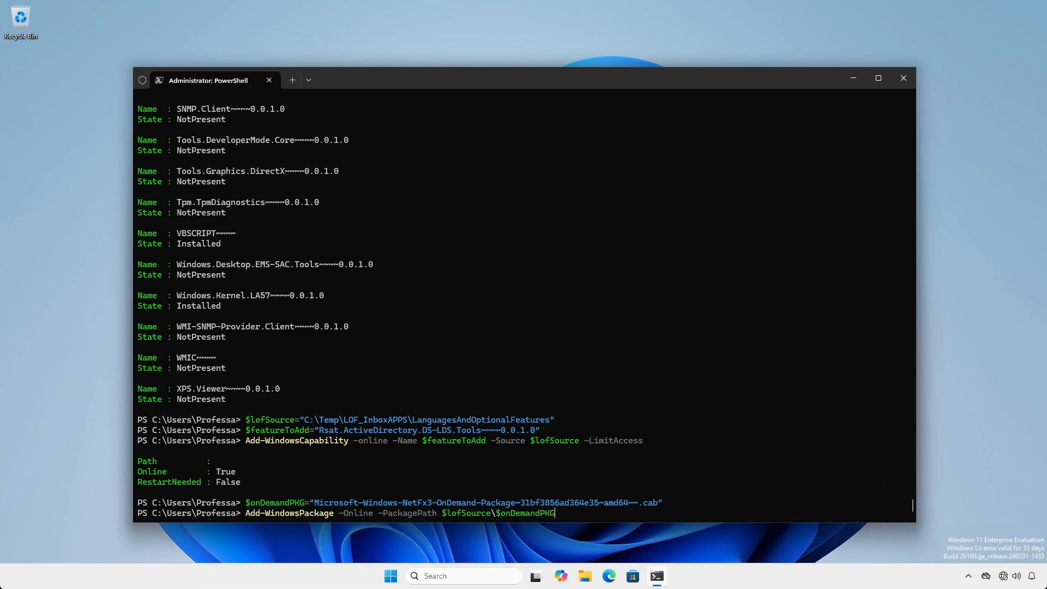
key("Enter")
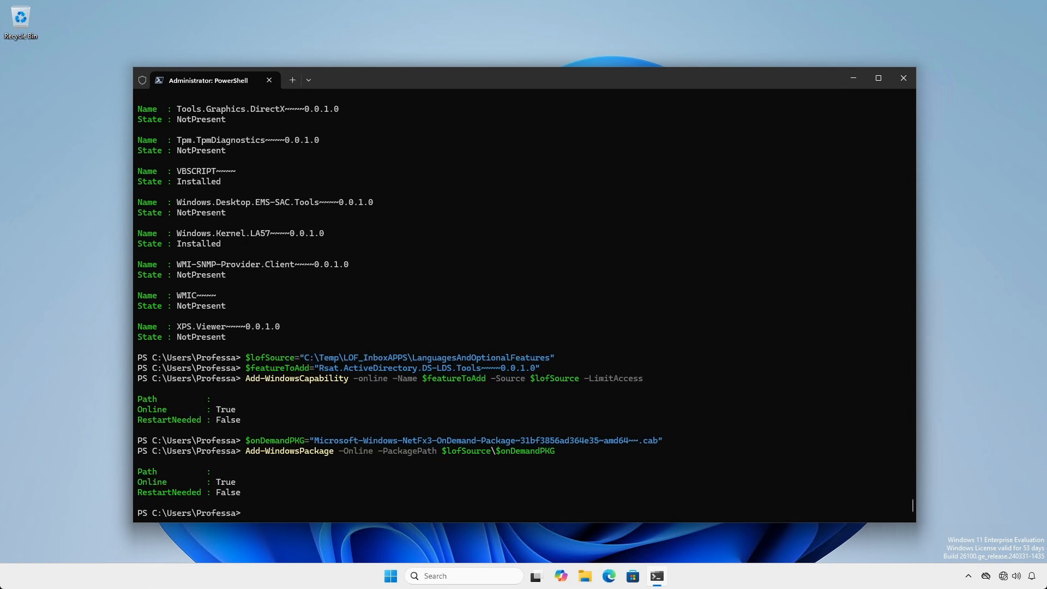
Store all *rsat* capability names in $allRSAT and add each one online from the local source
type("$allRSAT=(Get-WindowsCapability -Online -Name *rsat*).name")
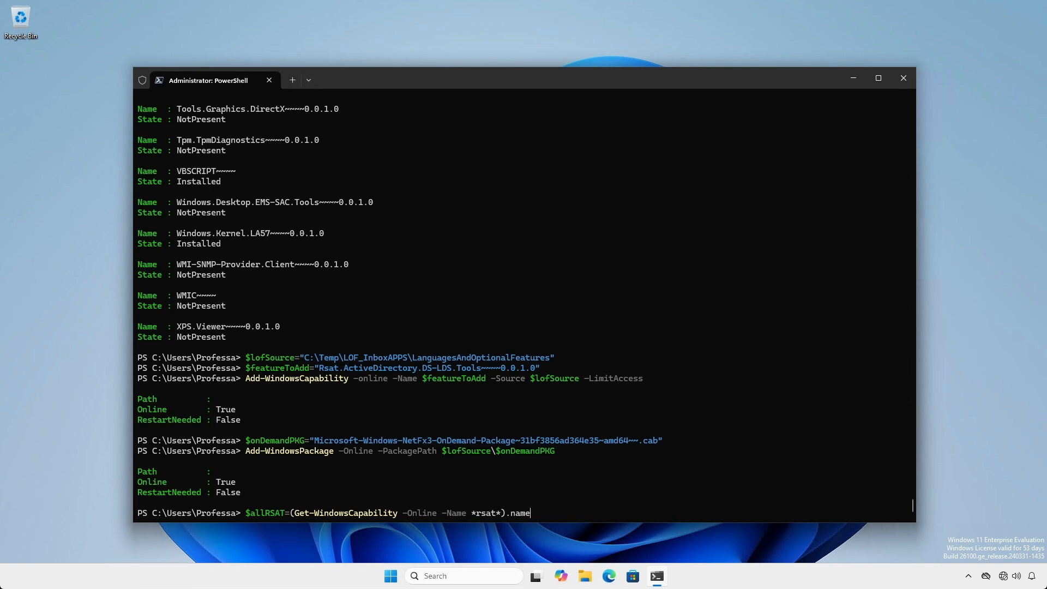
key("Enter")
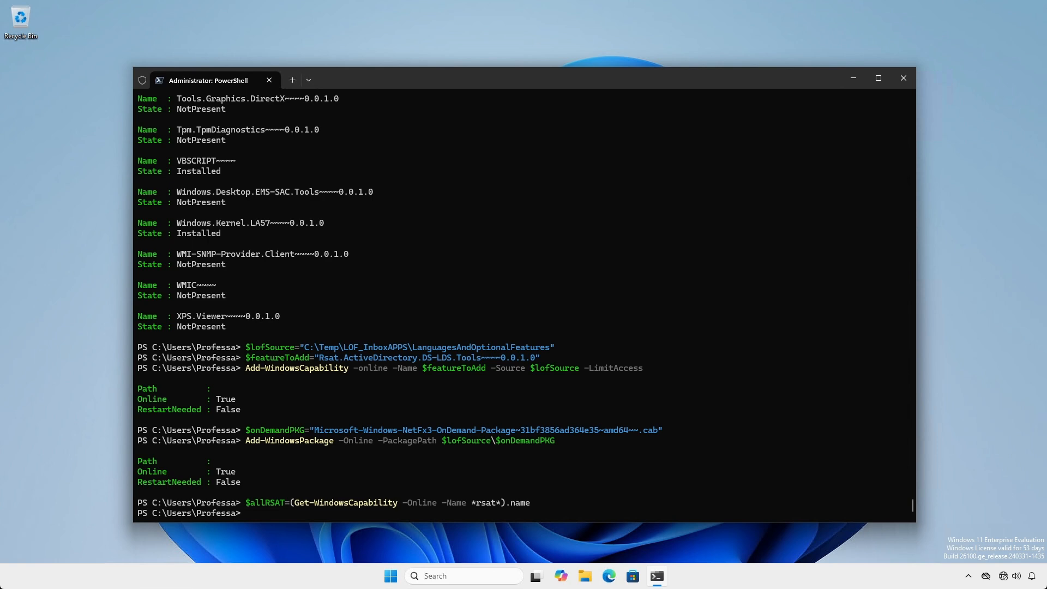
type("foreach ($curRSAT in $allRSAT) {Add-WindowsCapability -online -Name $curRSAT -Source $lofSource -LimitAccess}")
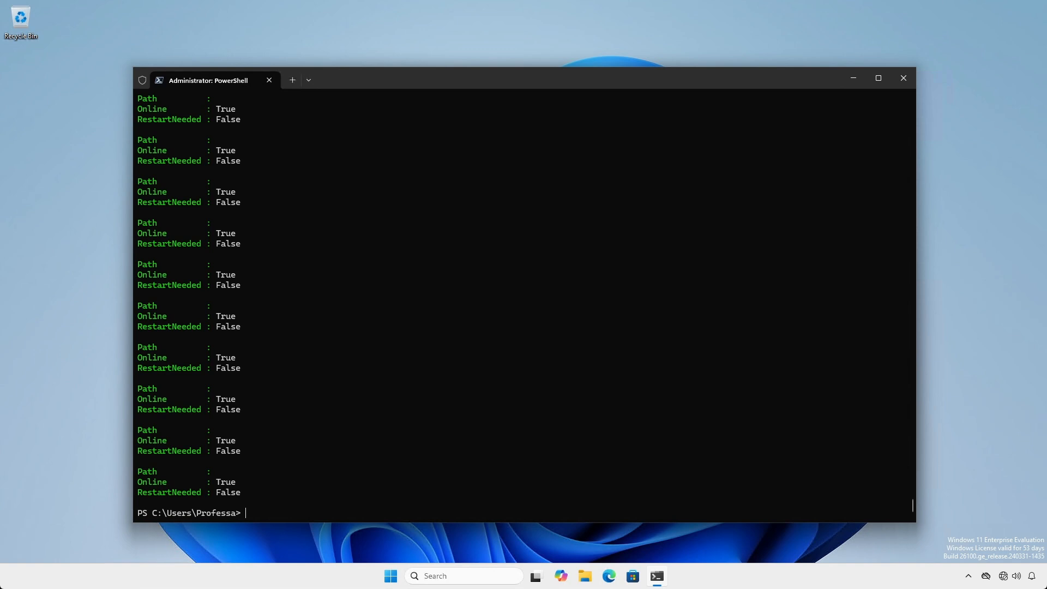
type("(Get-WindowsCapability -Online -Name *rsat*).name | ForEach-Object {Add-WindowsCapability -online -Name $_ -Source $lofSource -LimitAccess}")
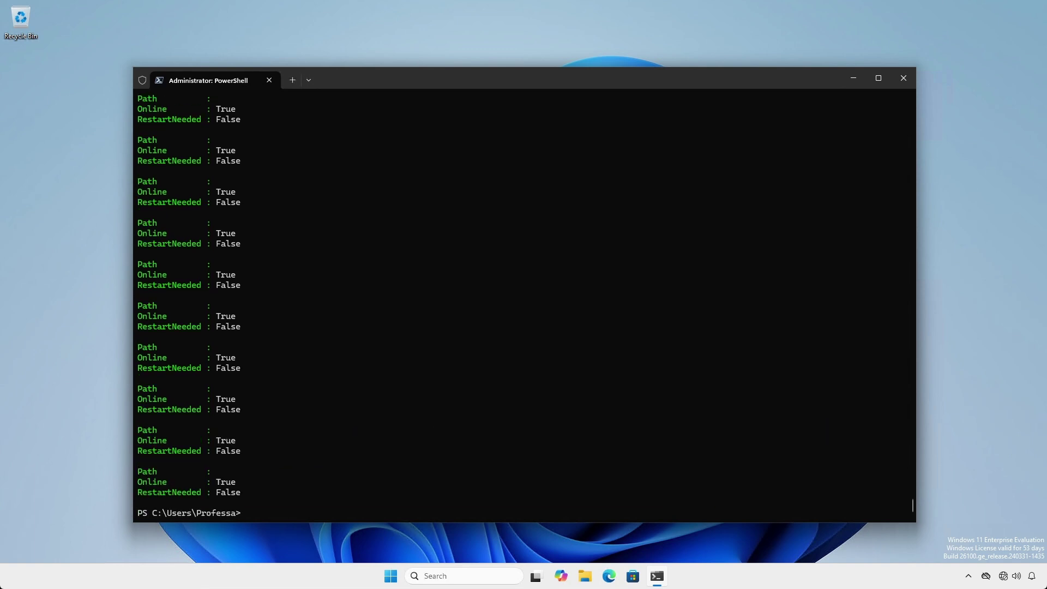
left_click(391, 576)
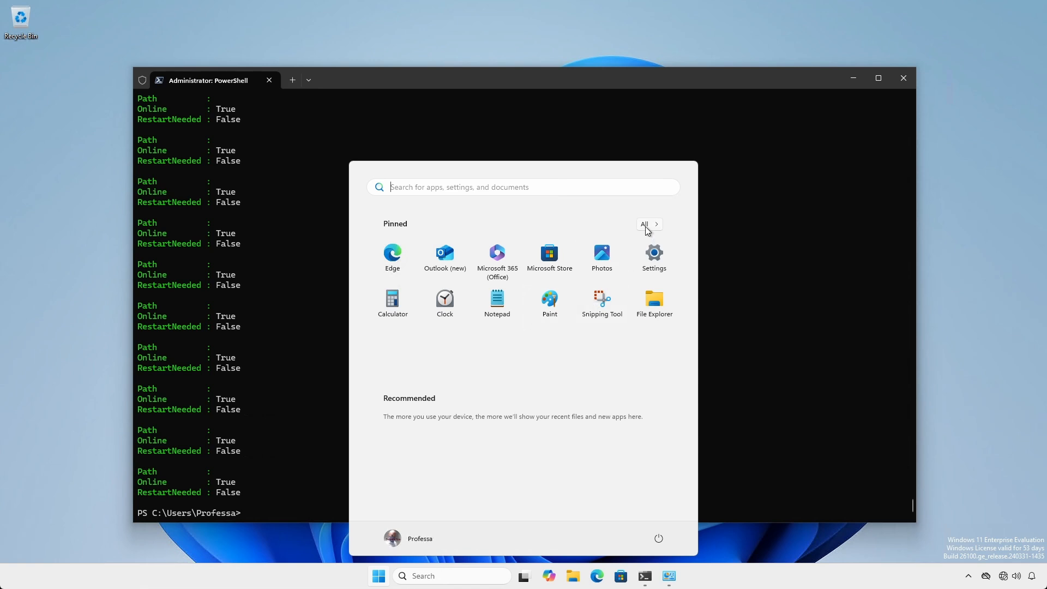
left_click(646, 224)
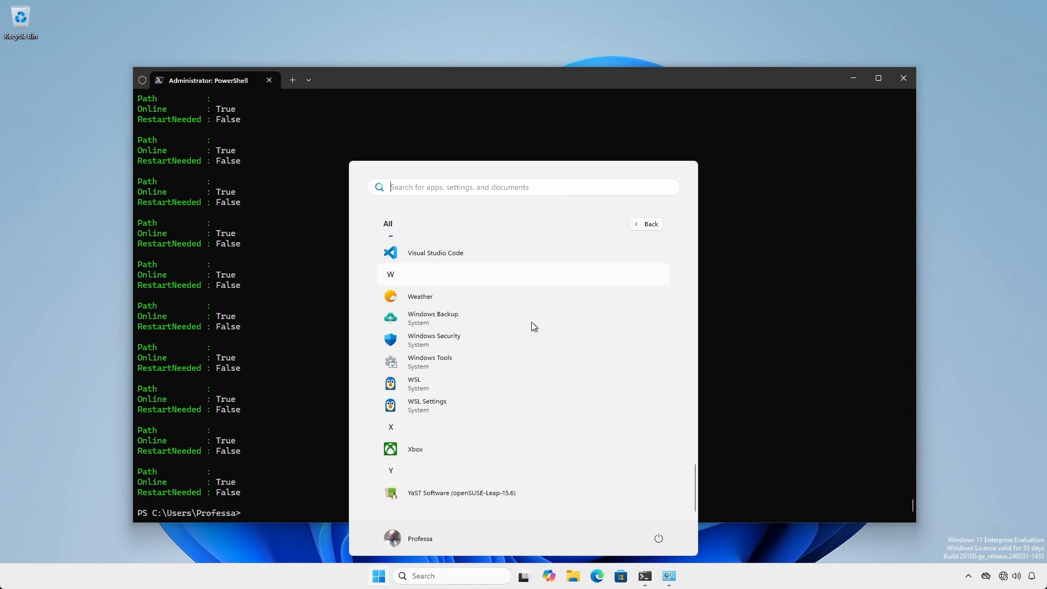
left_click(430, 361)
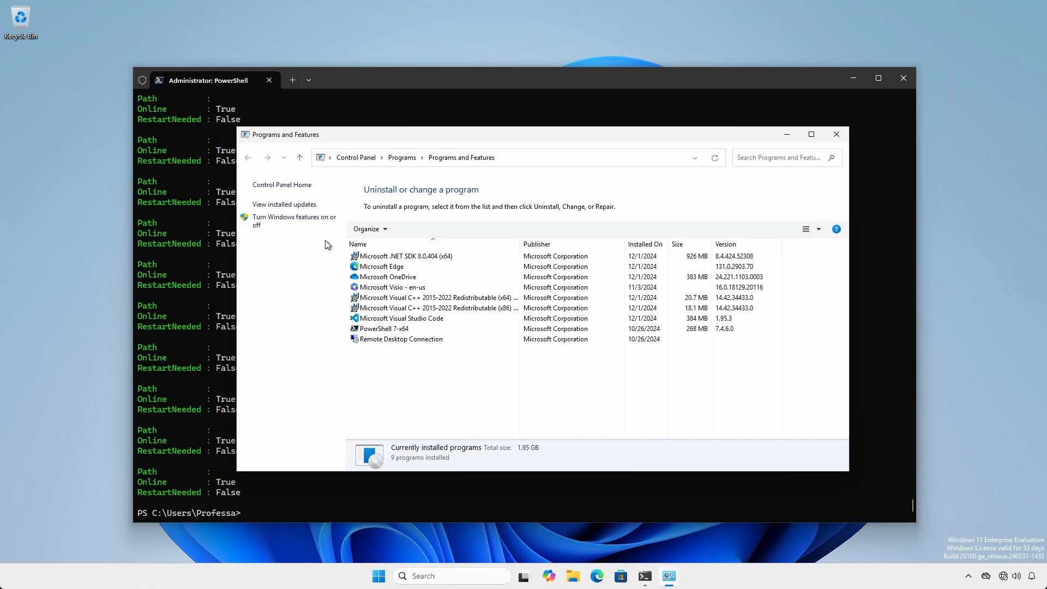
left_click(294, 221)
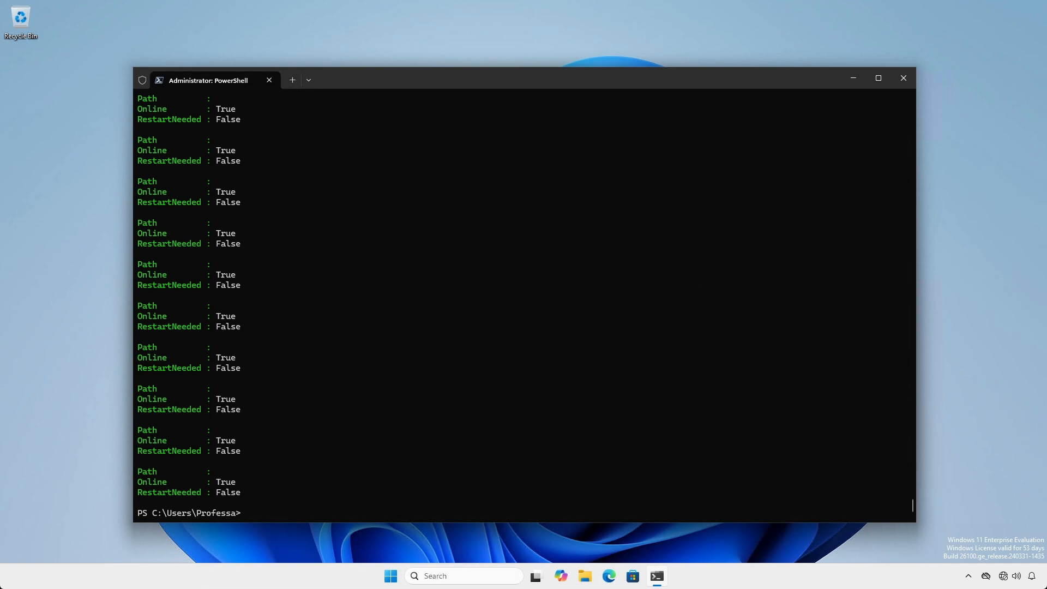
Set $lofSource and list the editions inside install.wim with Get-WindowsImage
type("$lofSource=\"C:\\Temp\\LOF_InboxAPPS\\LanguagesAndOptionalFeatures\"")
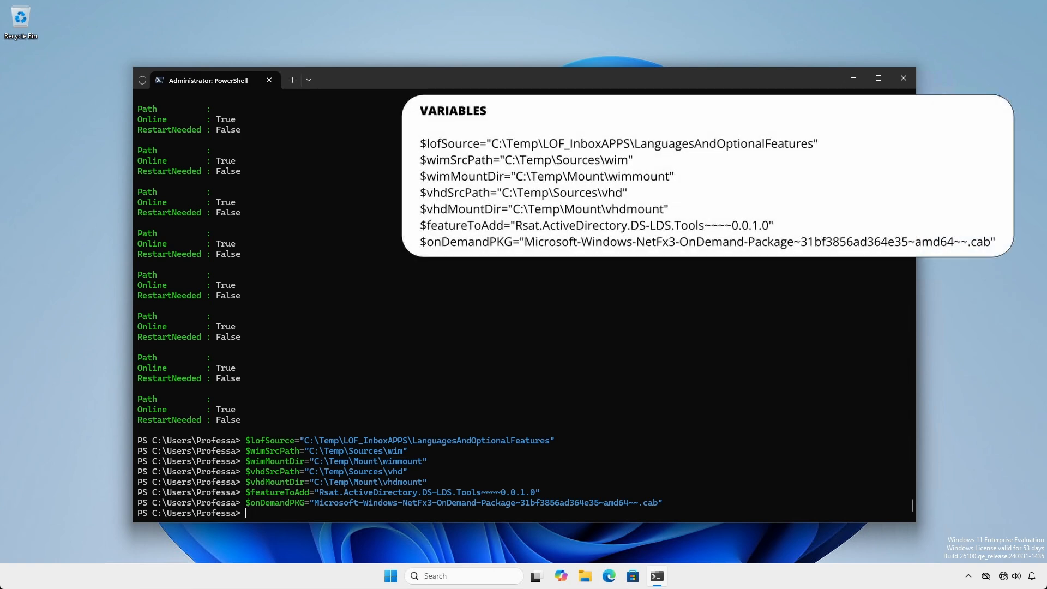
type("Get-WindowsImage -ImagePath $wimSrcPath\\install.wim")
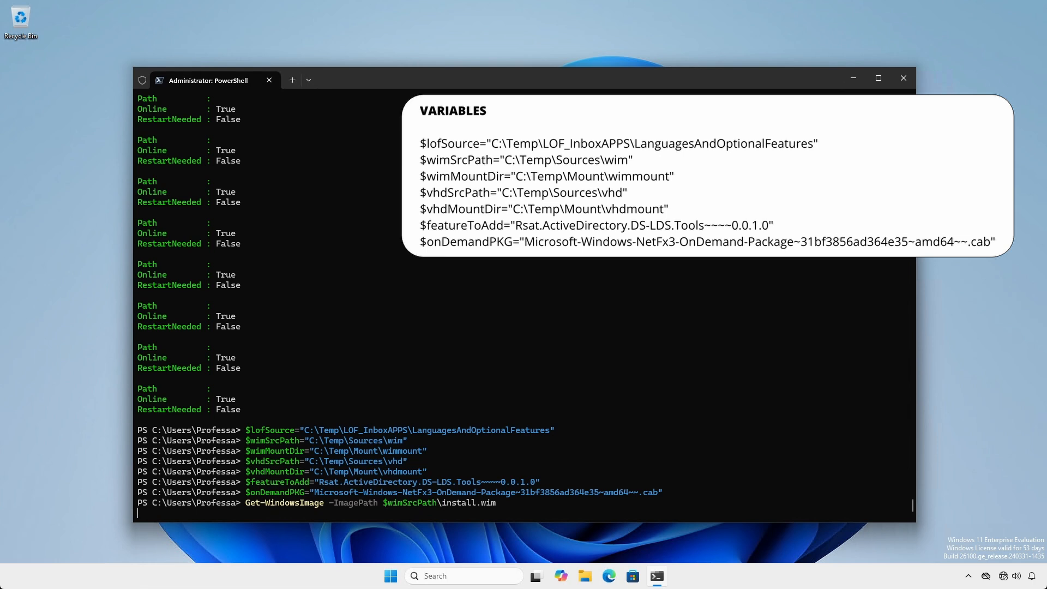
key("Enter")
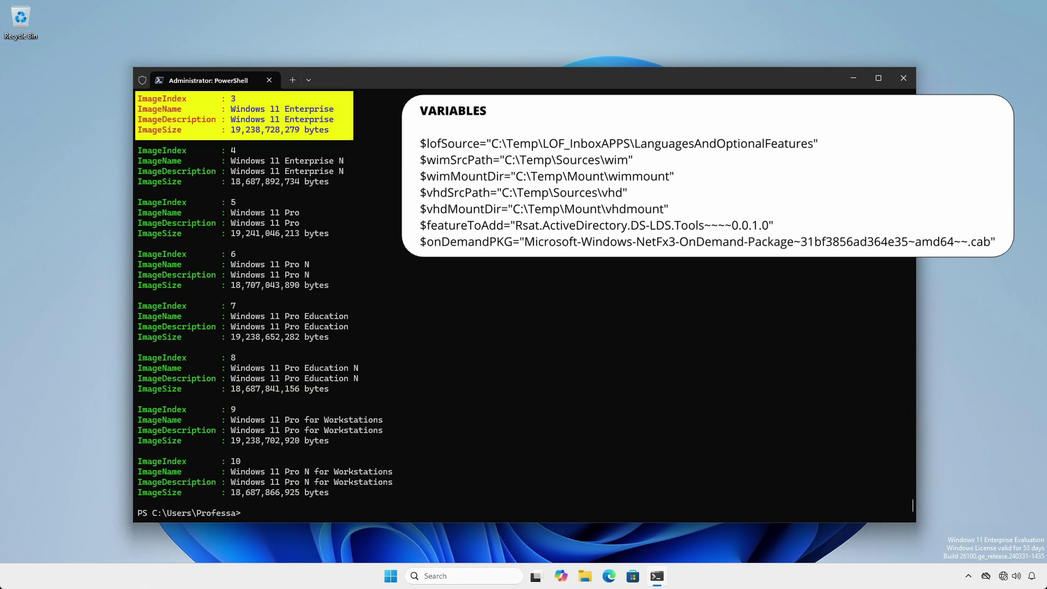
Mount install.wim index 3 to $wimMountDir and win1124h200BE.vhdx to $vhdMountDir
type("Mount-WindowsImage -ImagePath $wimSrcPath\\install.wim -Path $wimMountDir -Index 3")
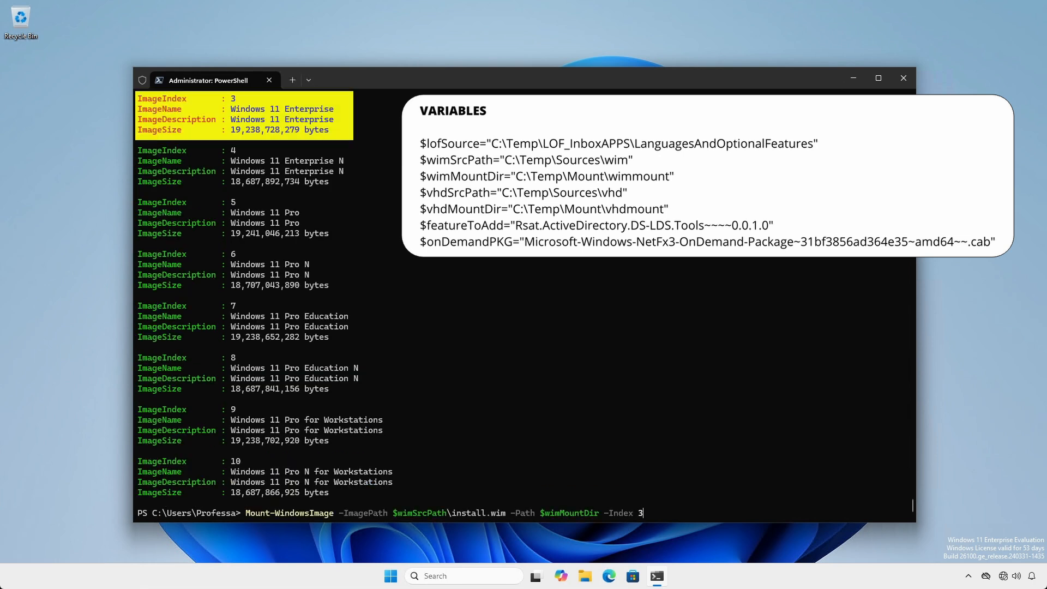
key("Enter")
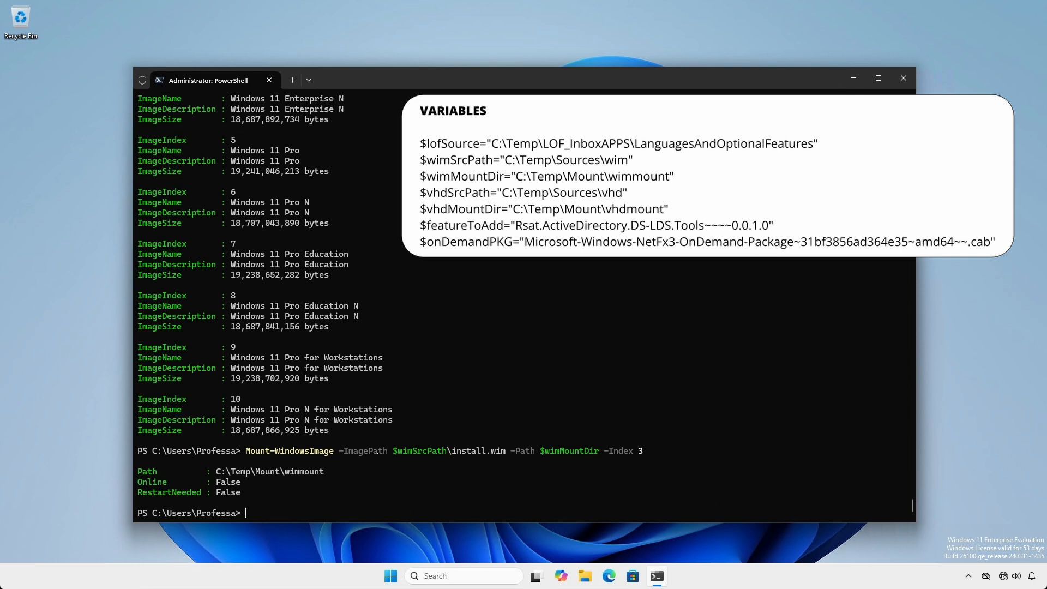
type("Mount-WindowsImage -ImagePath $vhdSrcPath\\win1124h200BE.vhdx -Path $vhdMountDir -Index 1")
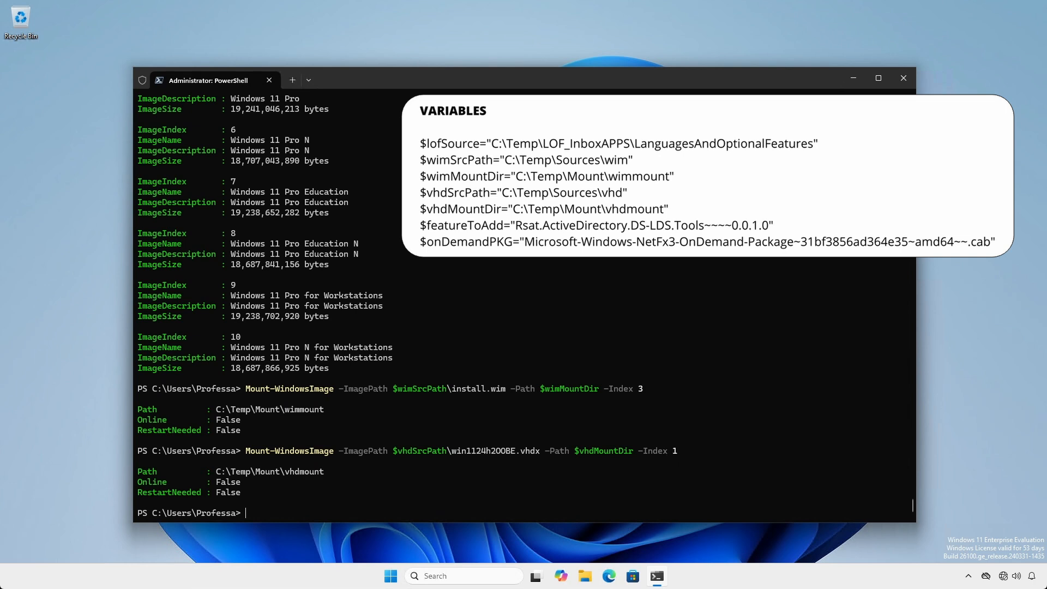
Add the DS-LDS RSAT tools, .NET 3.5 and all RSAT capabilities to the image at $wimMountDir
type("Add-WindowsCapability -Name $featureToAdd -Path $wimMountDir -Source $lofSource -LimitAccess")
type("Add-WindowsPackage -Path $wimMountDir -PackagePath $lofSource\\$onDemandPKG")
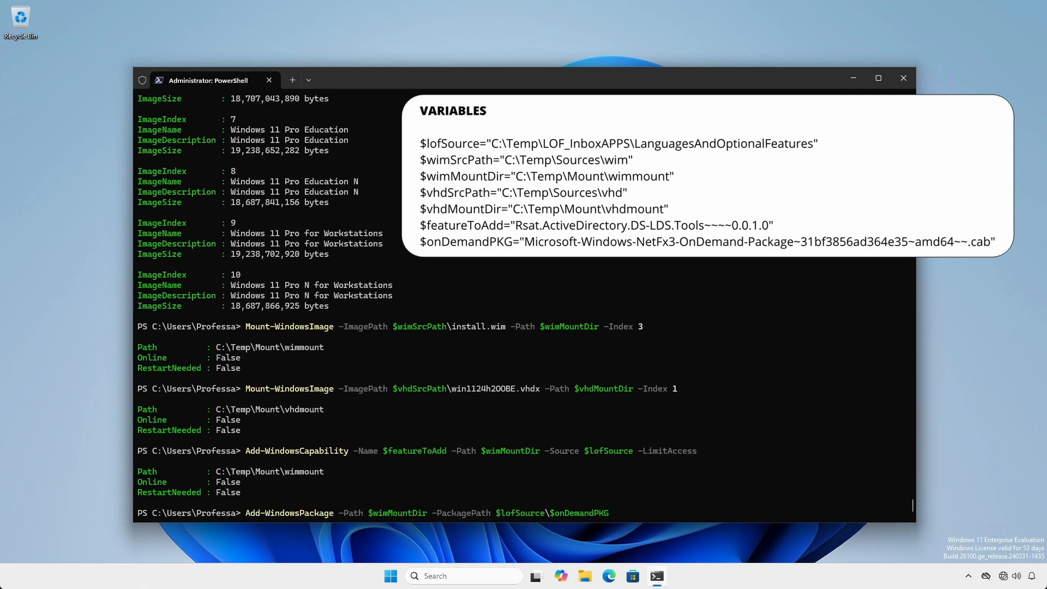
key("Enter")
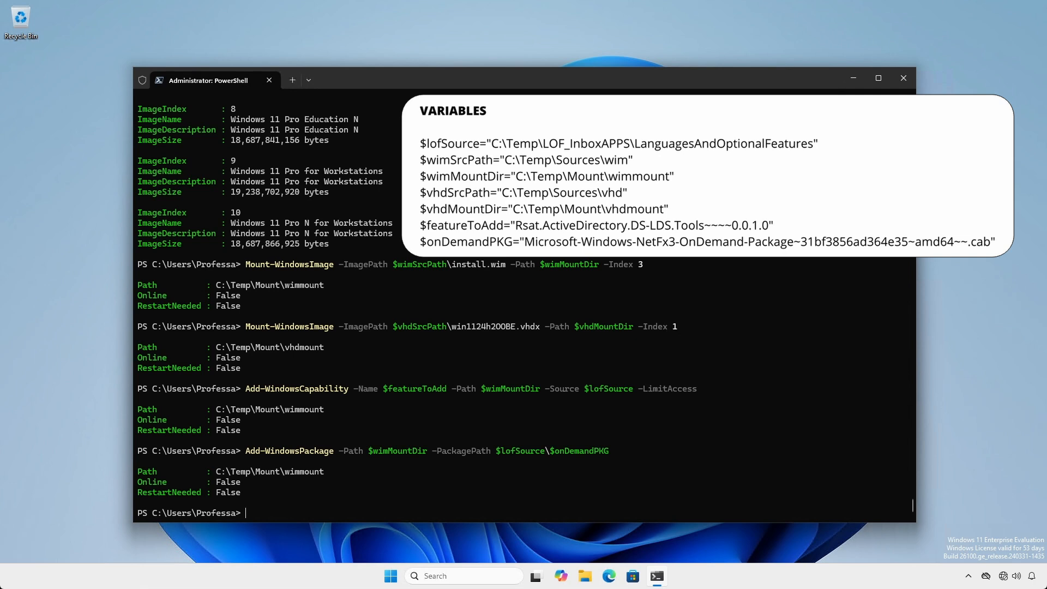
type("$allRSAT=(Get-WindowsCapability -Online -Name *rsat*).name")
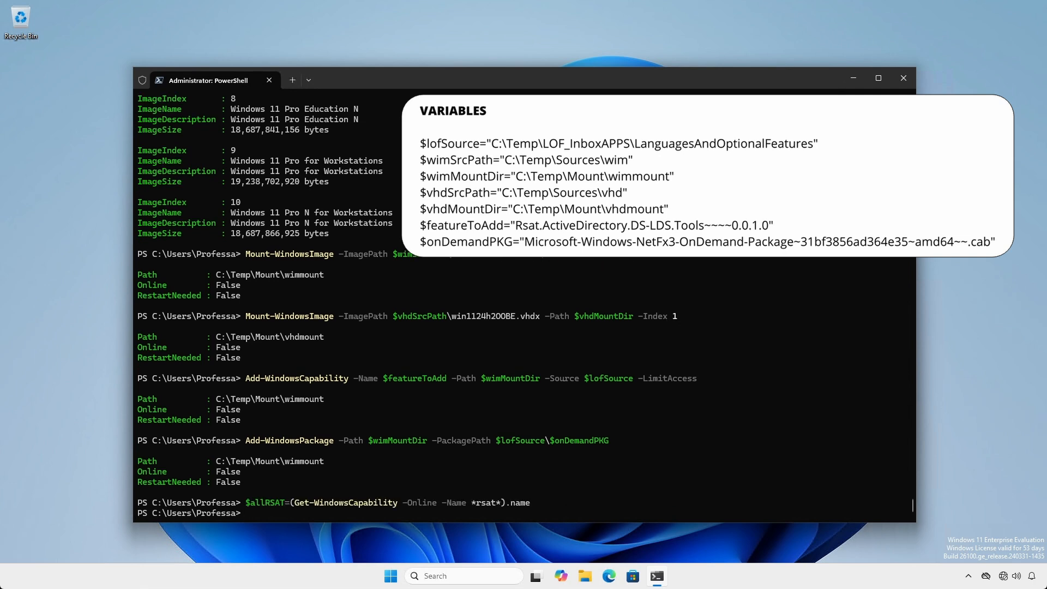
key("Enter")
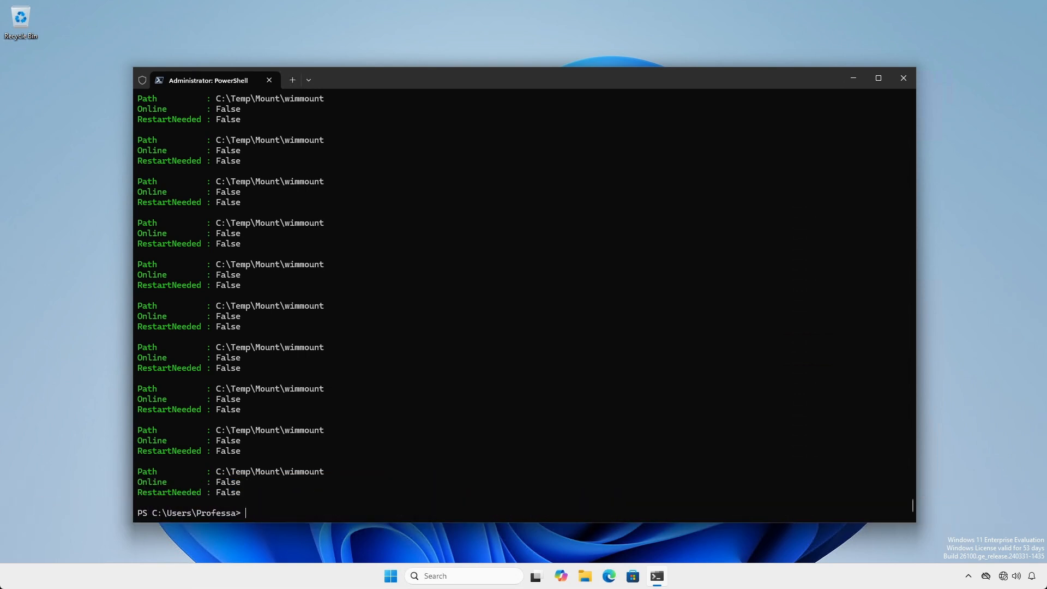
Add the NVIDIA Display.Driver to $wimMountDir and Xerox x3UNIVP.inf to $vhdMountDir with Add-WindowsDriver
type("Add-WindowsDriver")
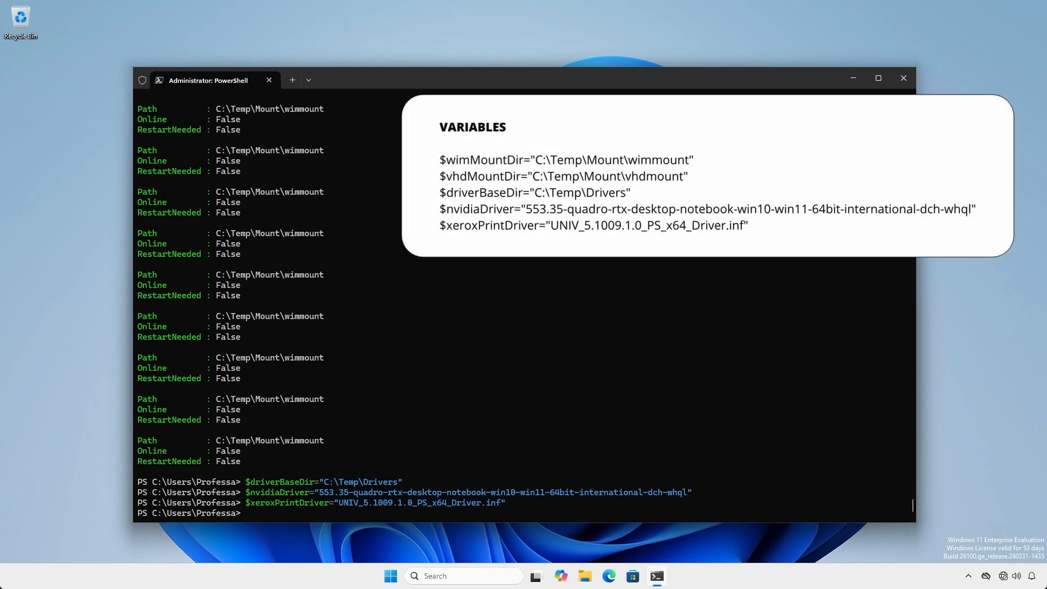
type("Add-WindowsDriver -Path $wimMountDir -Driver $driverBaseDir\\$nvidiaDriver\\Display.Driver\\")
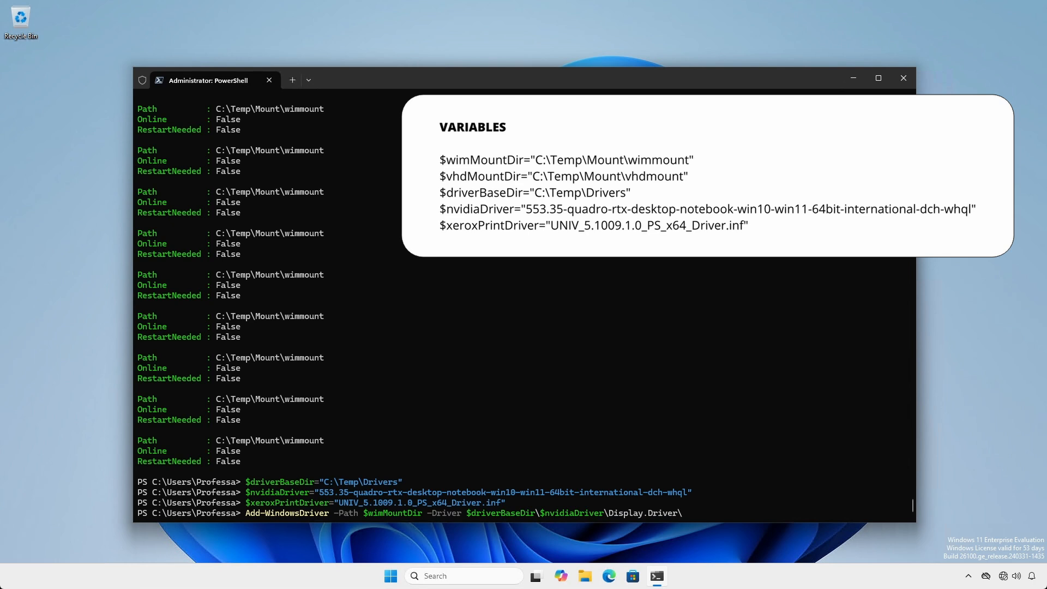
key("Enter")
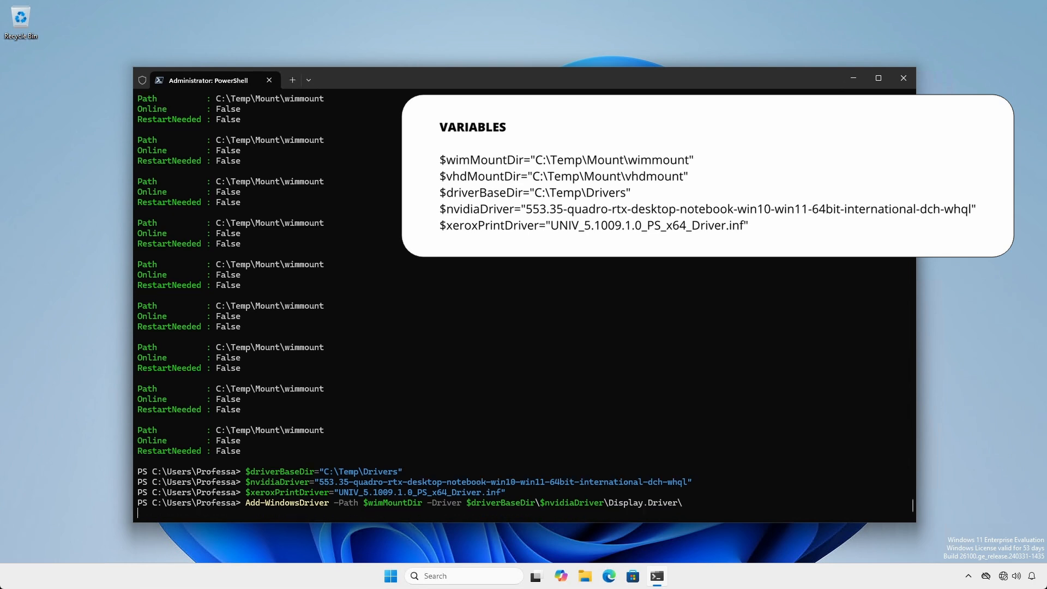
key("Enter")
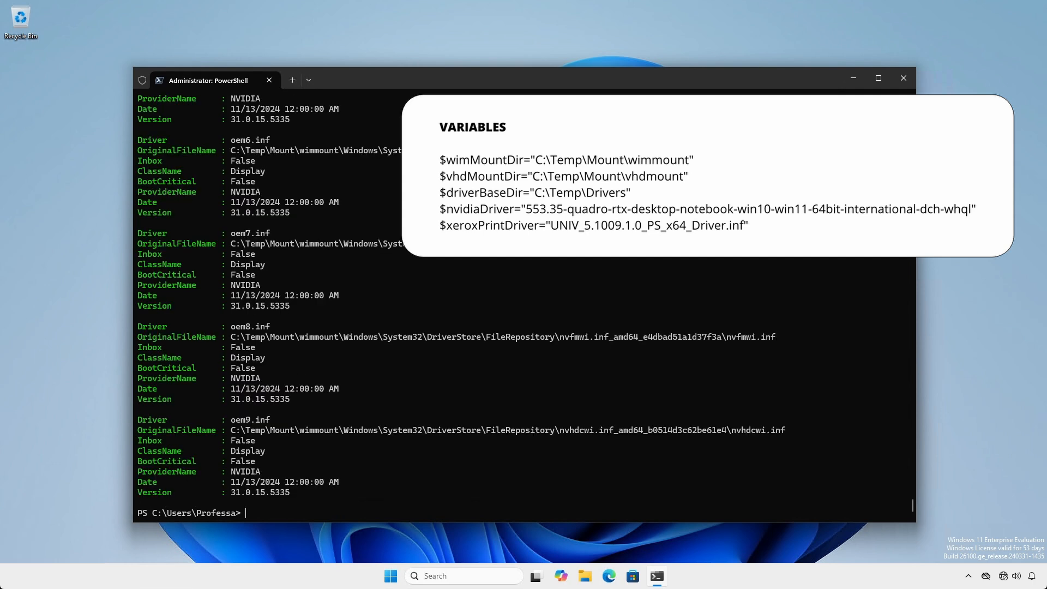
type("Add-WindowsDriver -Path $vhdMountDir -Driver $driverBaseDir\\$xeroxPrintDriver\\x3UNIVP.inf")
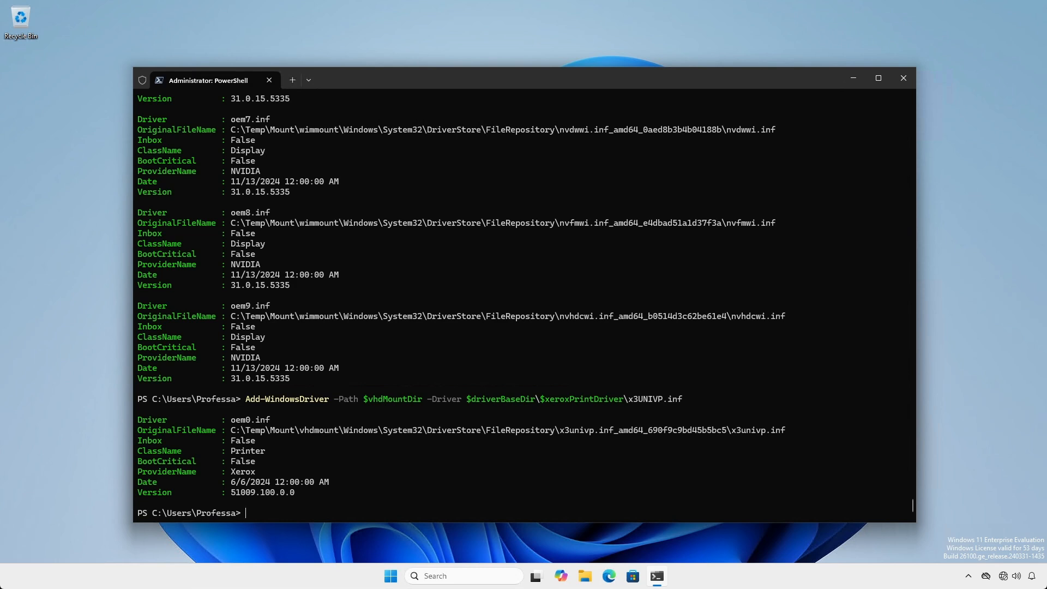
Dismount the $wimMountDir and $vhdMountDir images with changes saved, then close PowerShell
type("Dismount-WindowsImage -Path $wimMountDir")
type("Dismount-WindowsImage -Path $vhdMountDir -Discard")
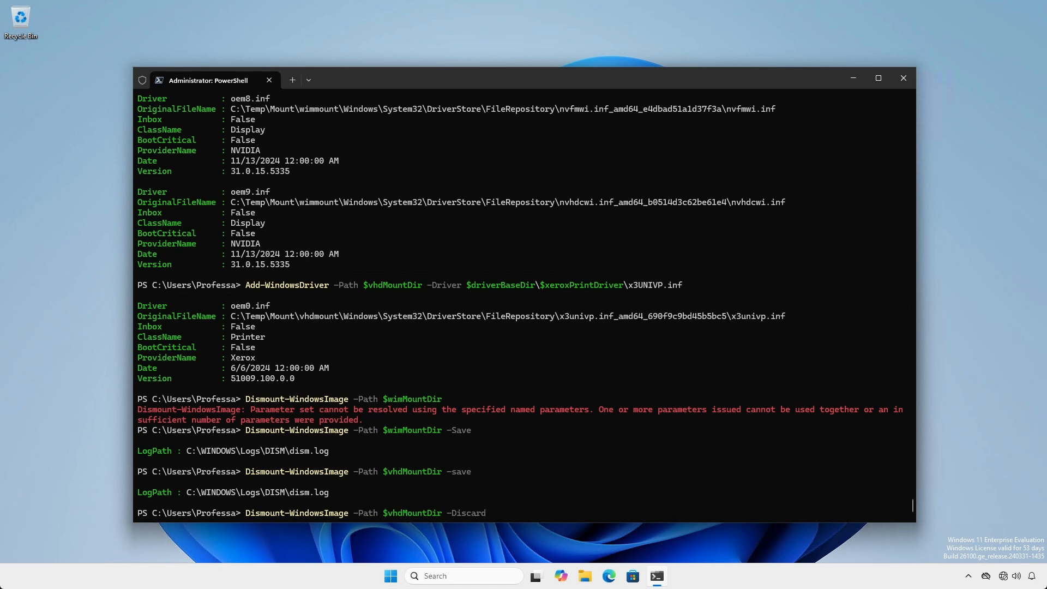
left_click(903, 77)
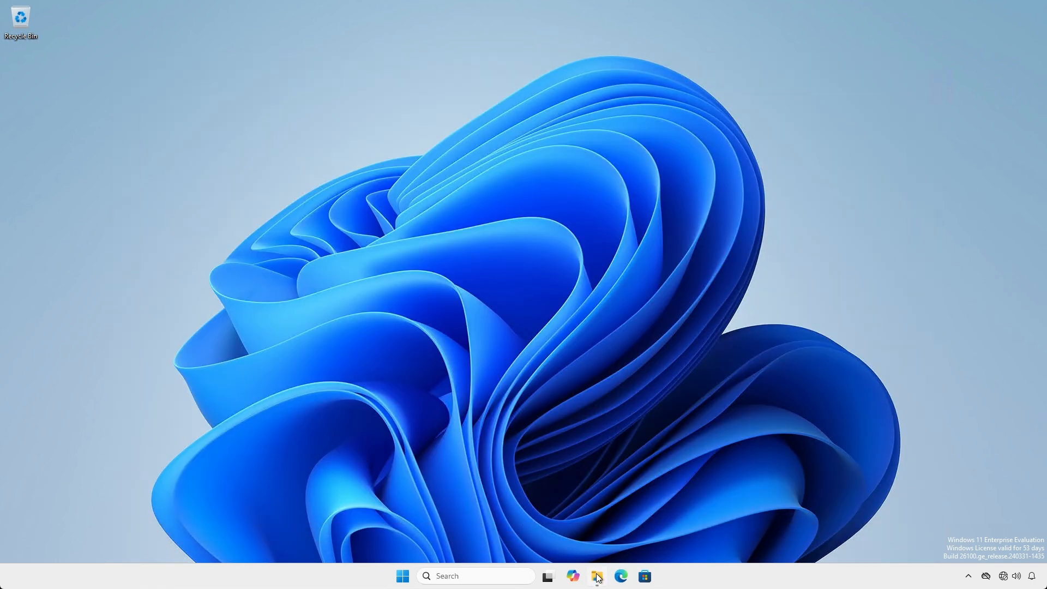
Confirm in File Explorer that C:\Temp\Mount\vhdmount is now empty
left_click(598, 577)
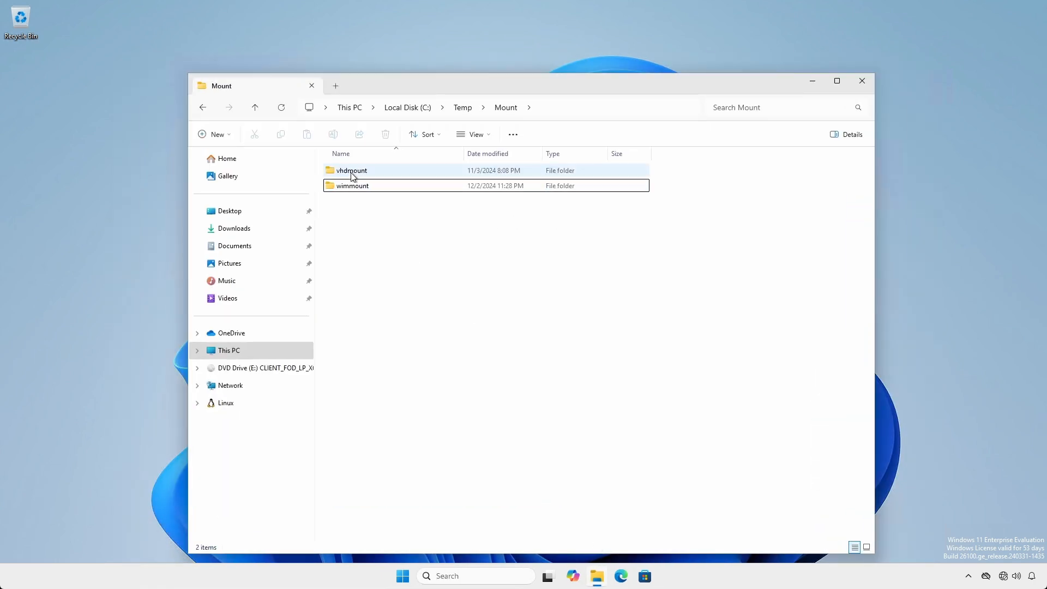
double_click(351, 170)
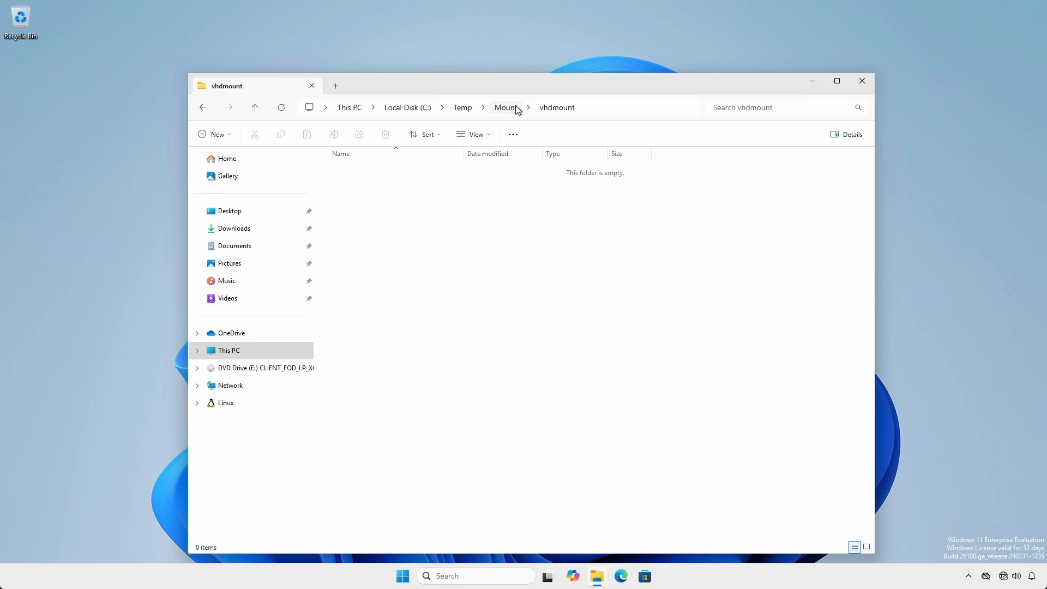